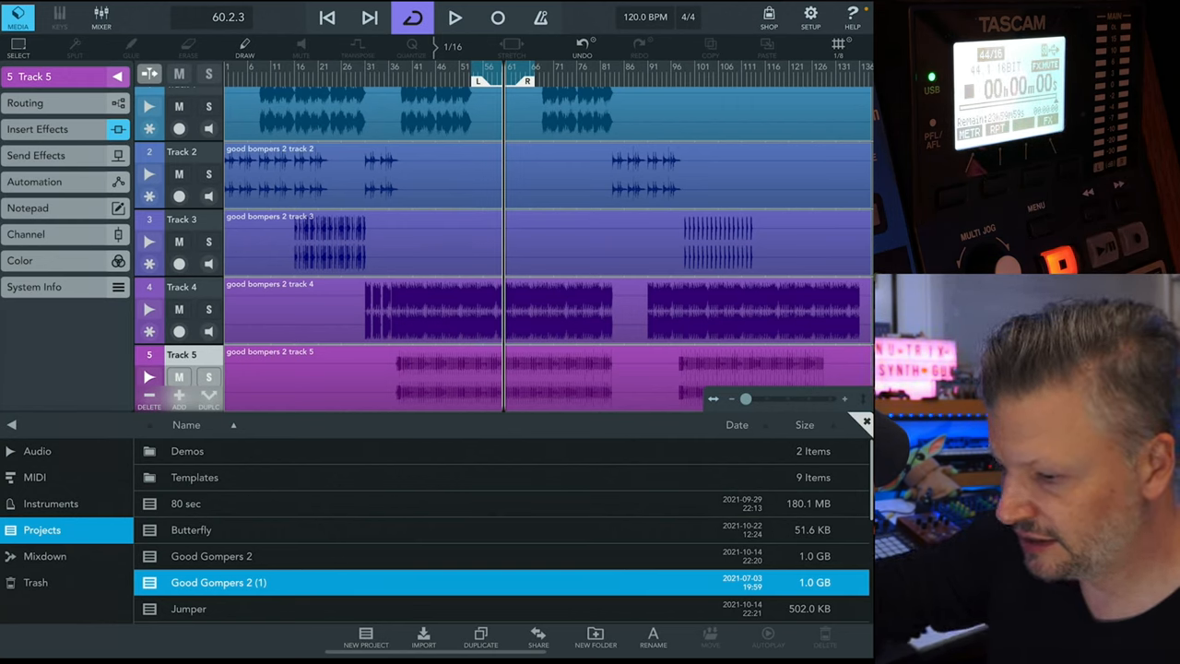
Step: Relaunch Cubasis 3 from the iPad home screen to reload the good bompers 2 project
click(808, 17)
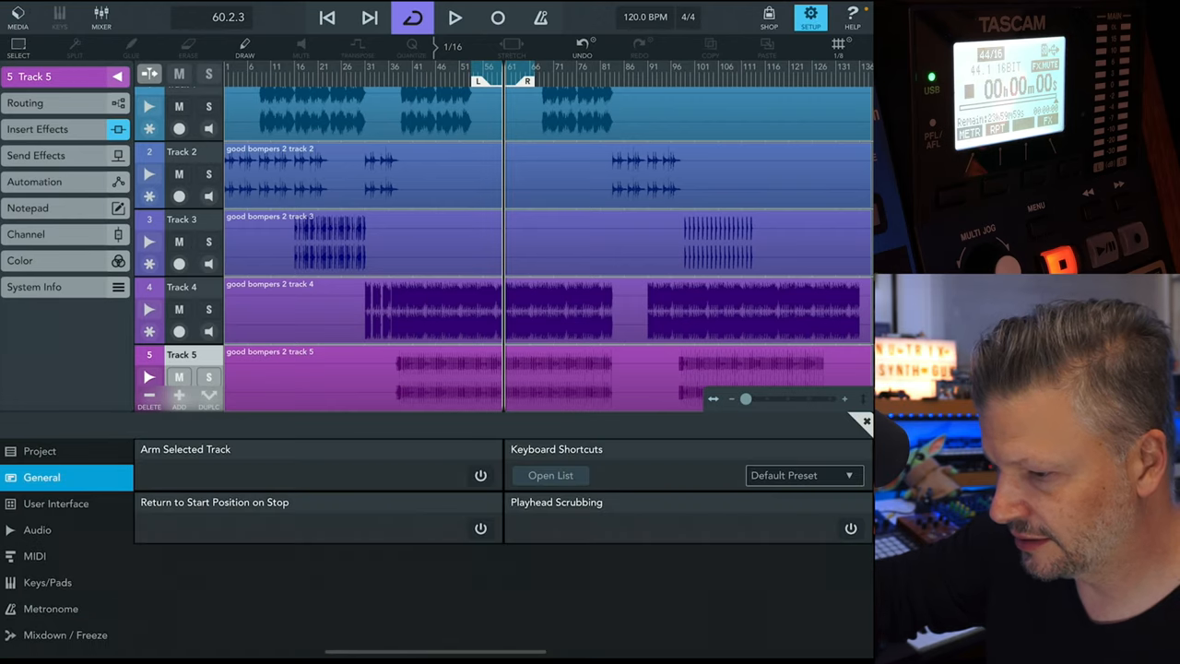
click(37, 530)
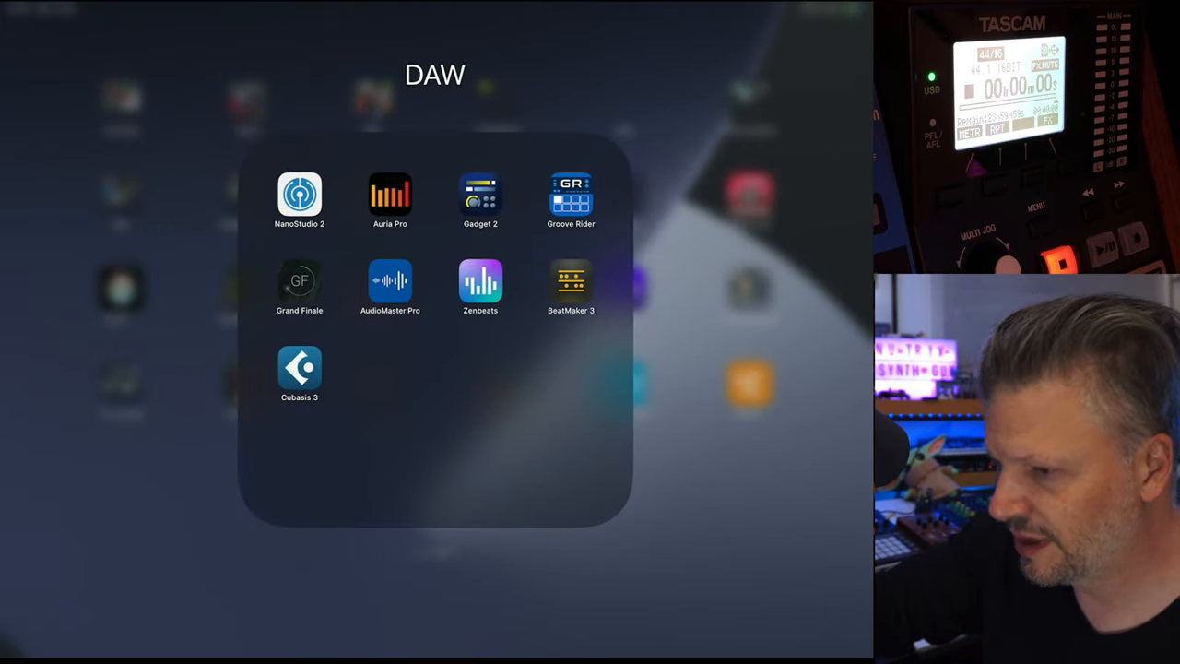
click(299, 364)
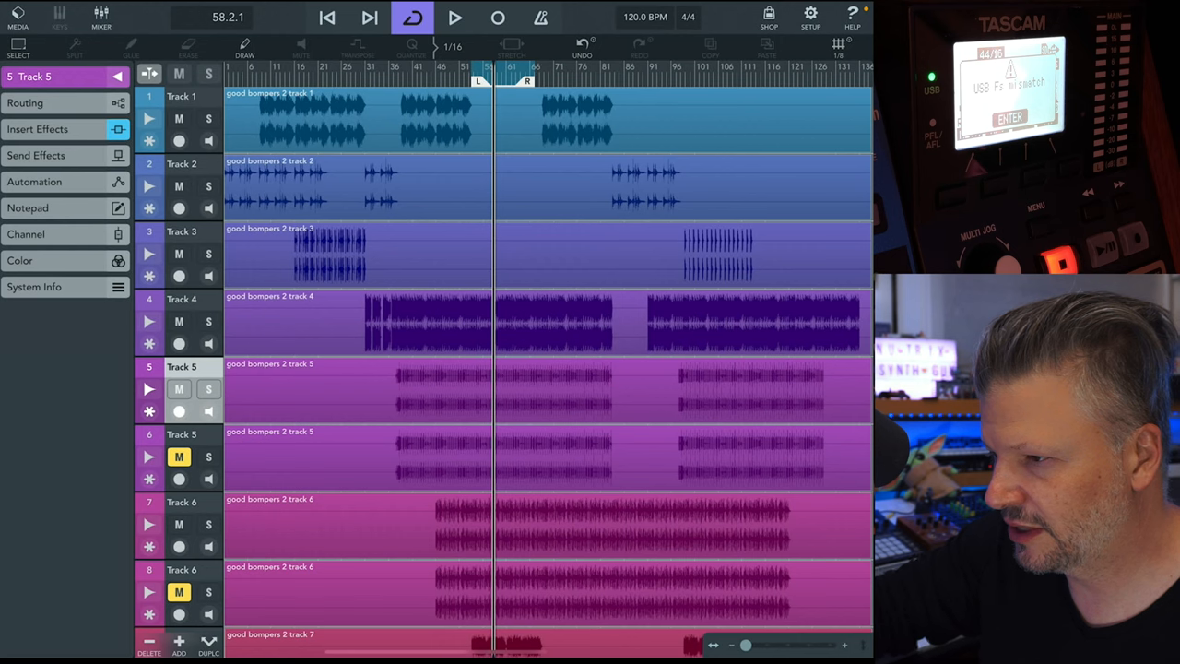
Step: Save Good Gompers 2 (1), updating its save date to 2022-06-05
click(457, 17)
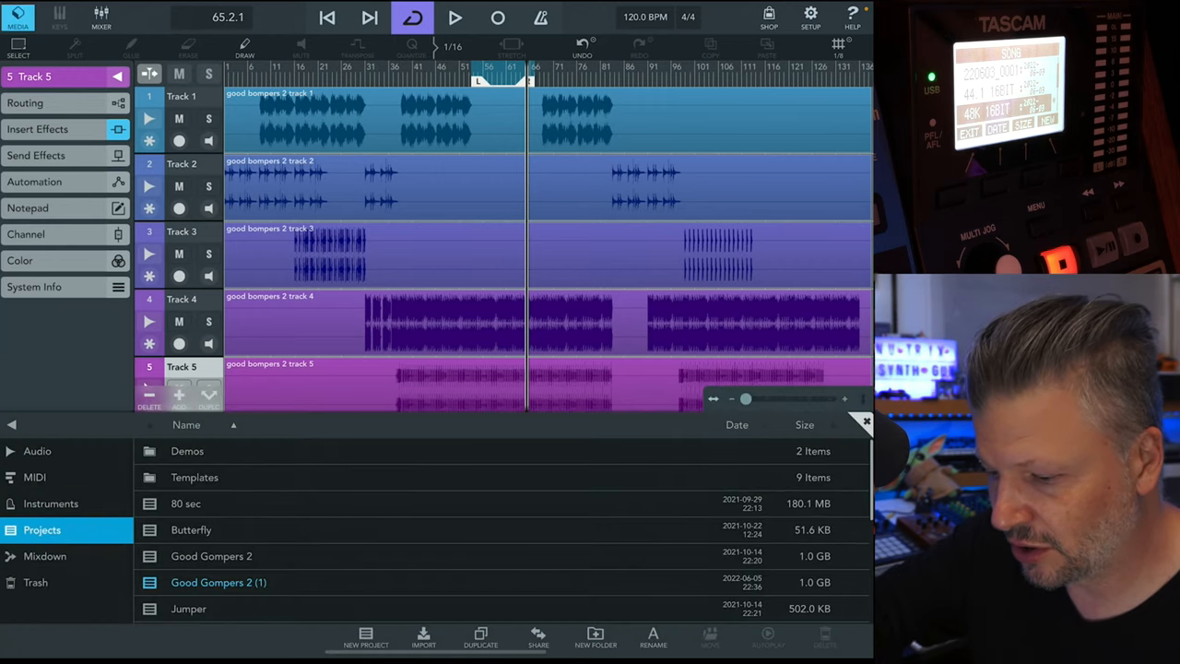
Step: Start a blank new project, then reload Good Gompers 2 (1) with its 22:39 save
click(364, 641)
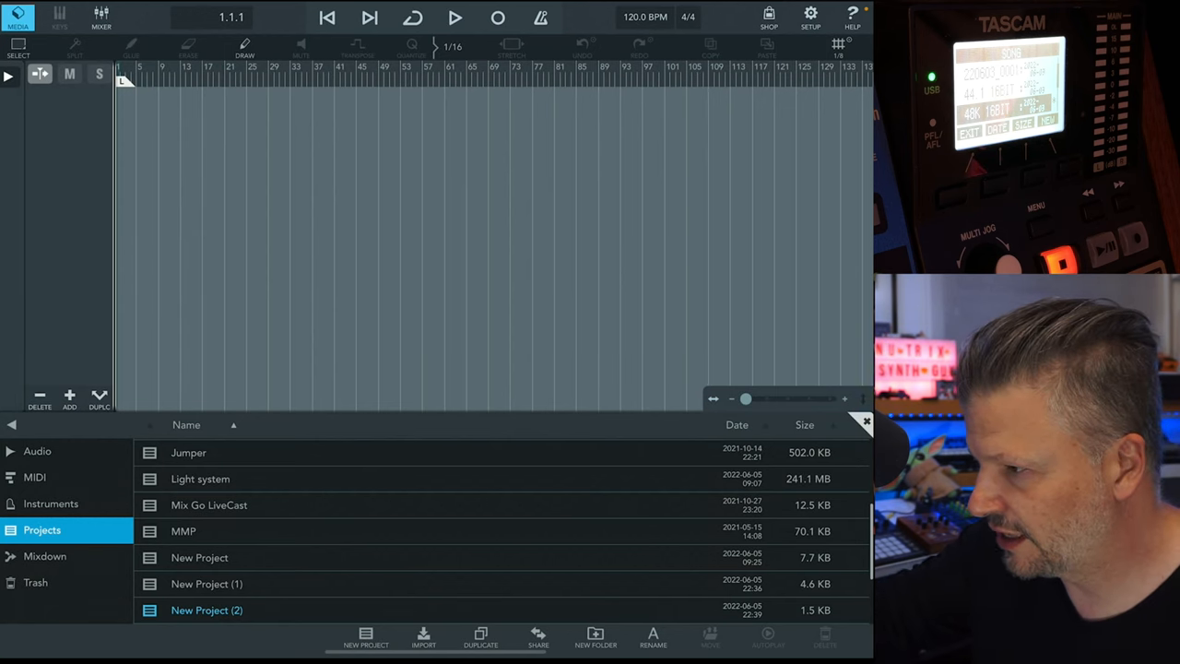
click(809, 16)
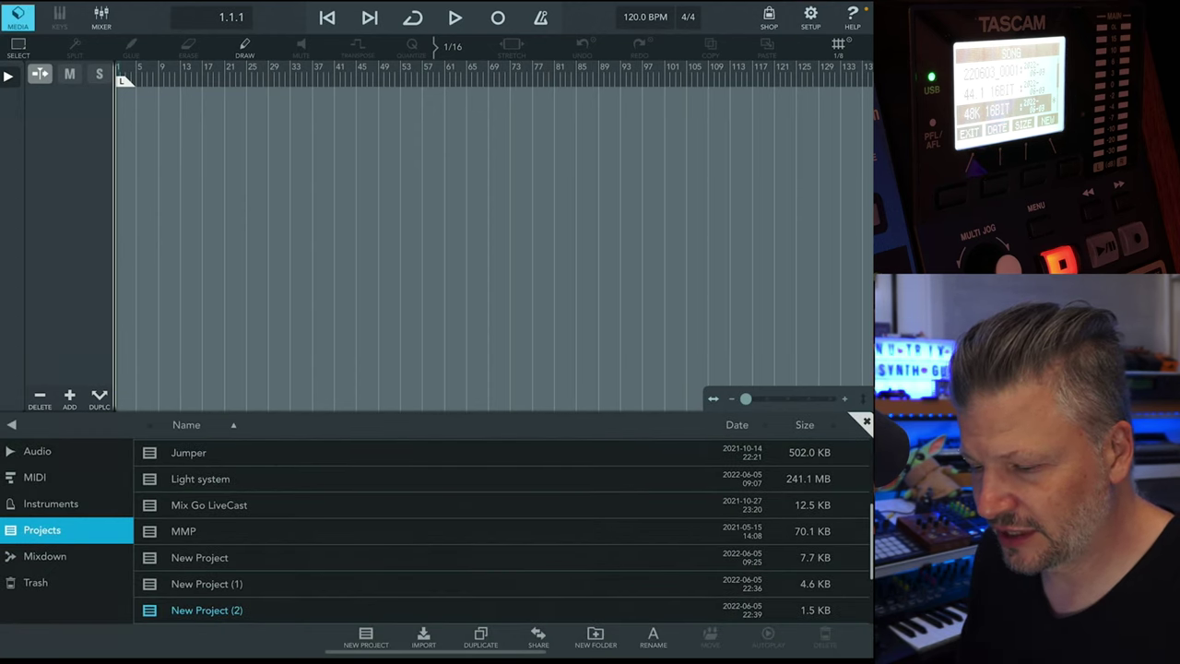
double_click(220, 559)
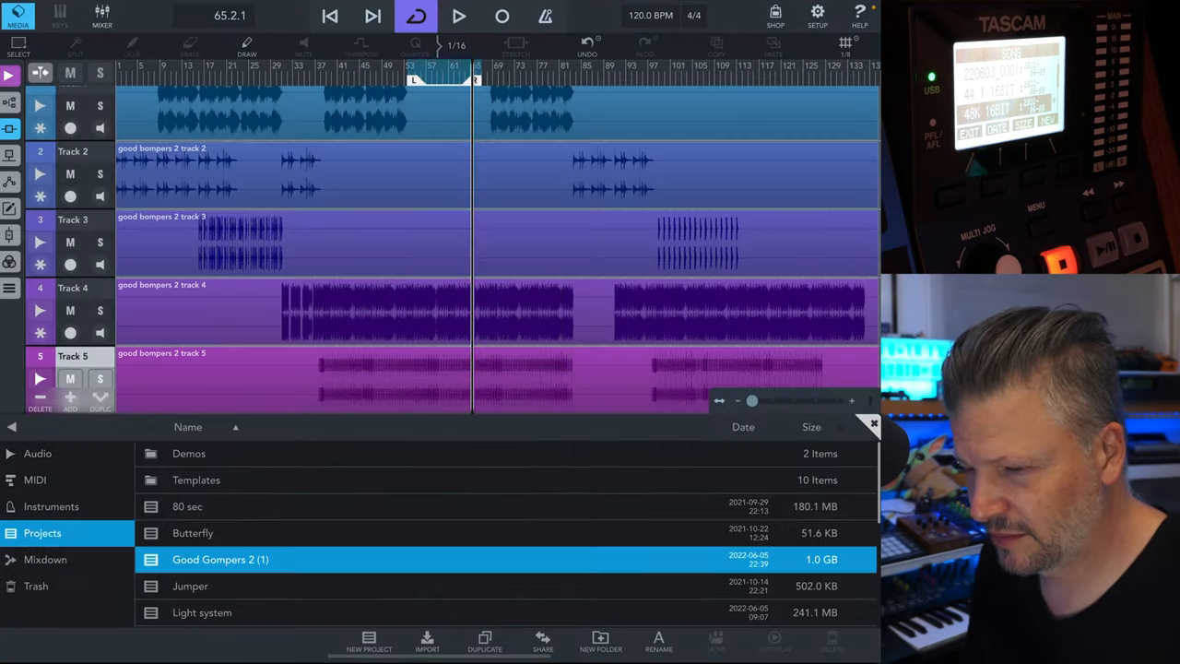
Step: Play and stop Good Gompers 2 (1) twice to hear it through the interface
click(463, 17)
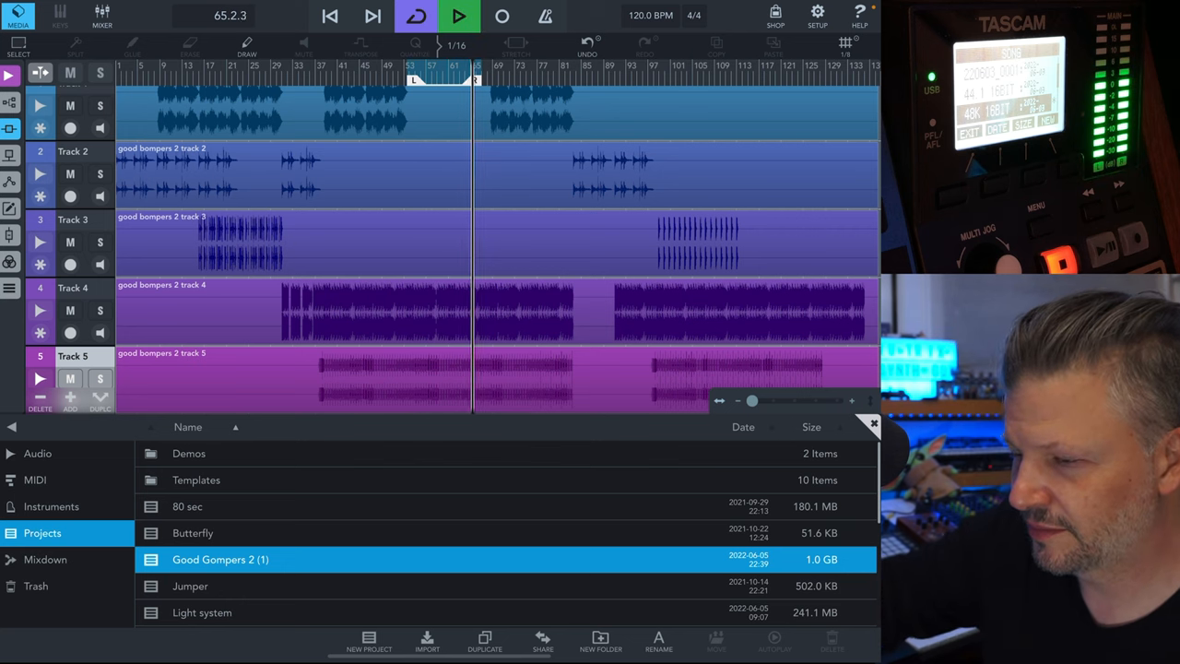
click(465, 16)
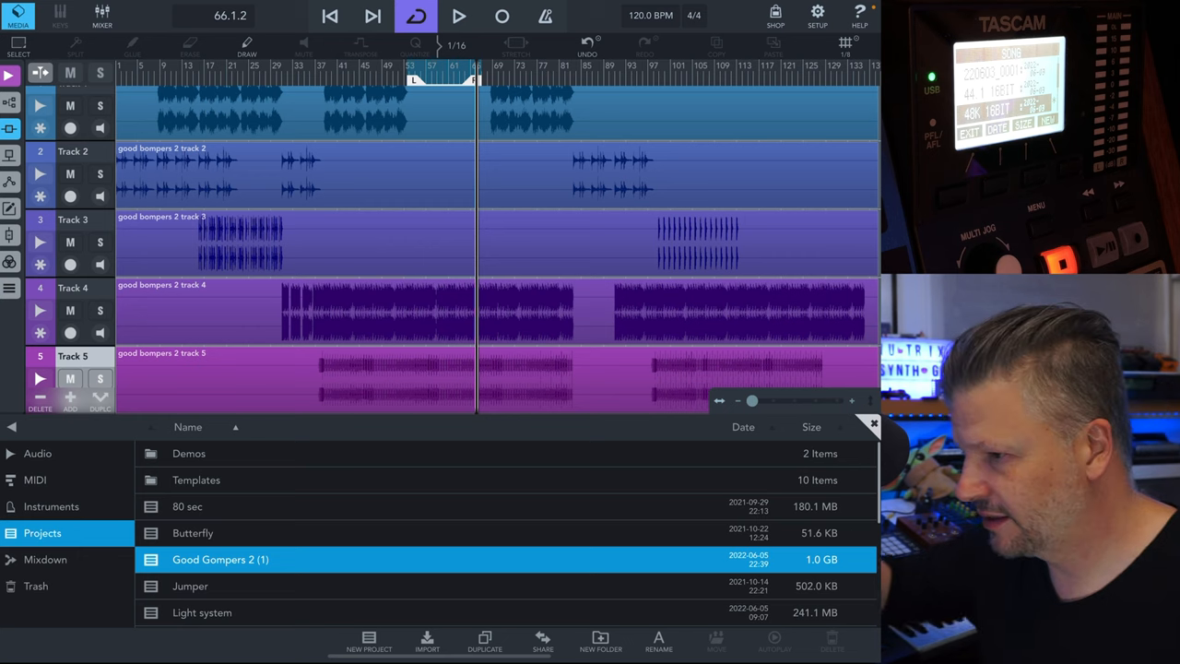
click(463, 19)
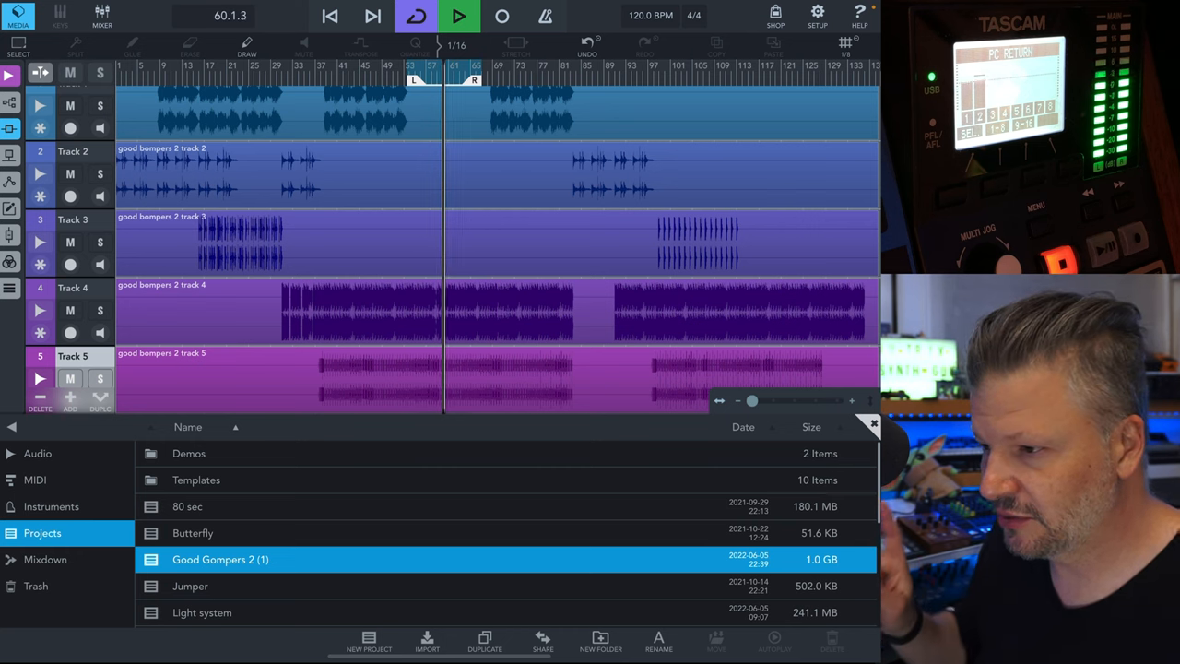
click(464, 16)
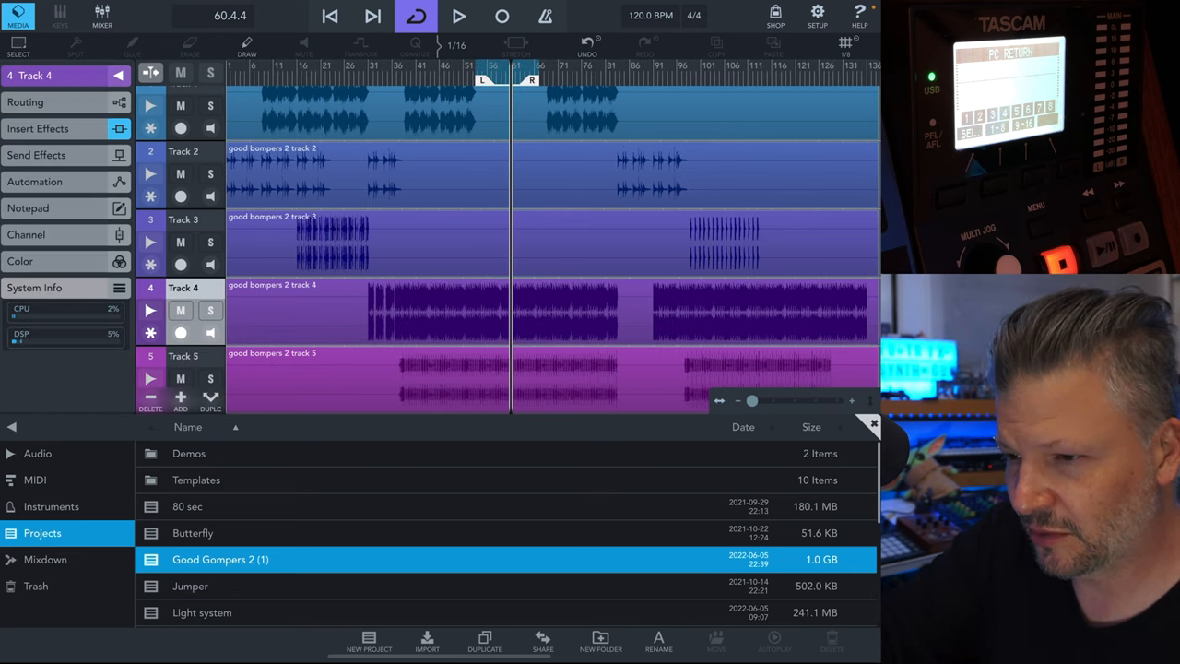
Step: Route Track 4's stereo output to 3/4, check it with playback, and keep input mono
click(37, 101)
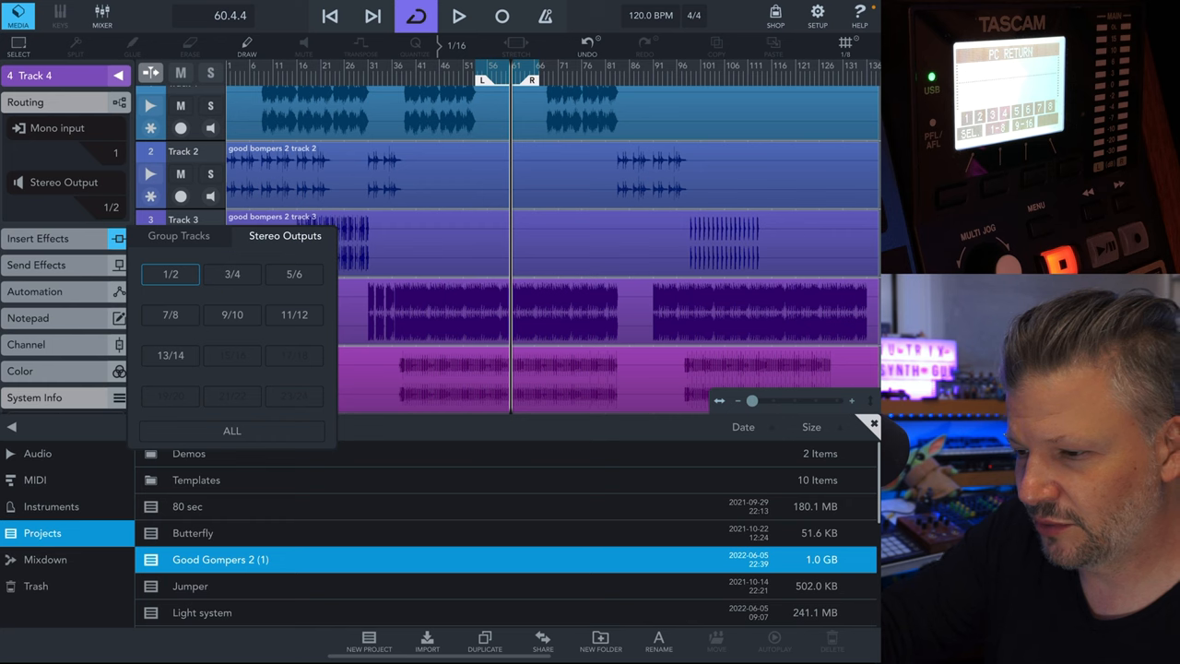
click(233, 273)
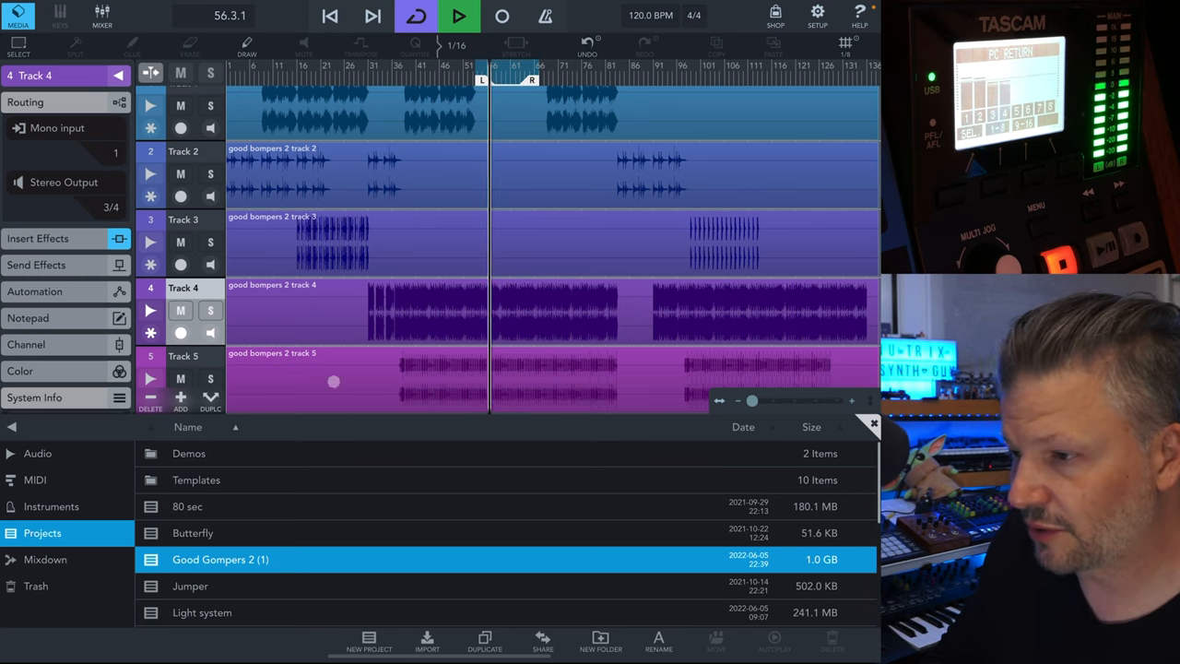
click(461, 15)
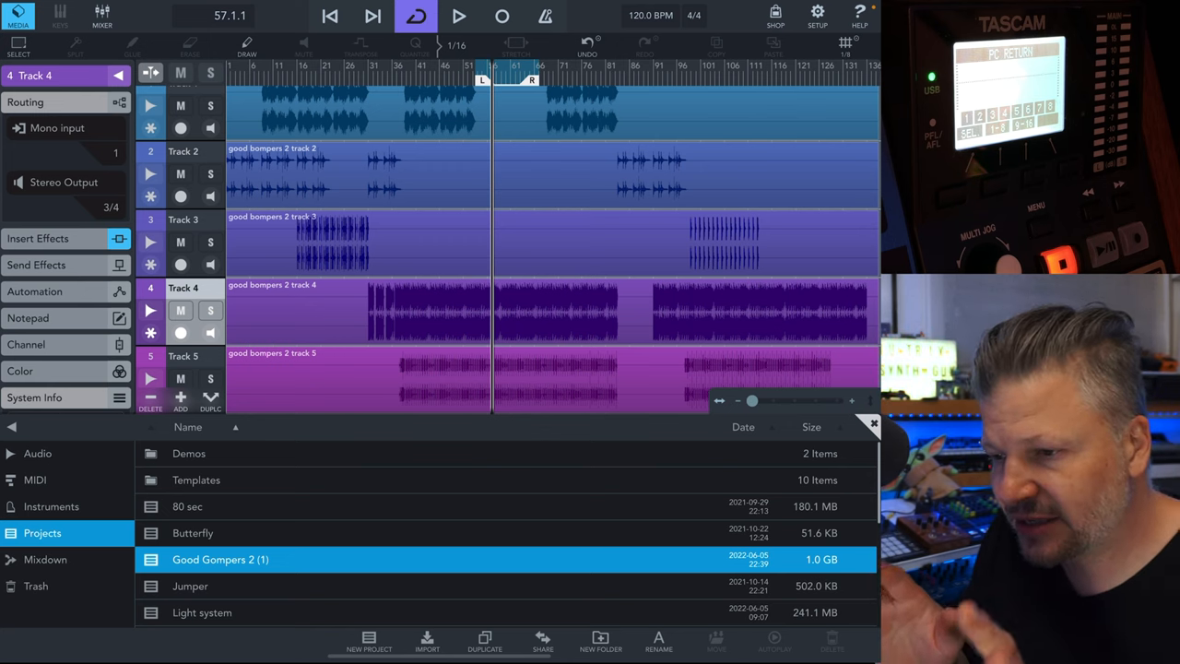
click(57, 127)
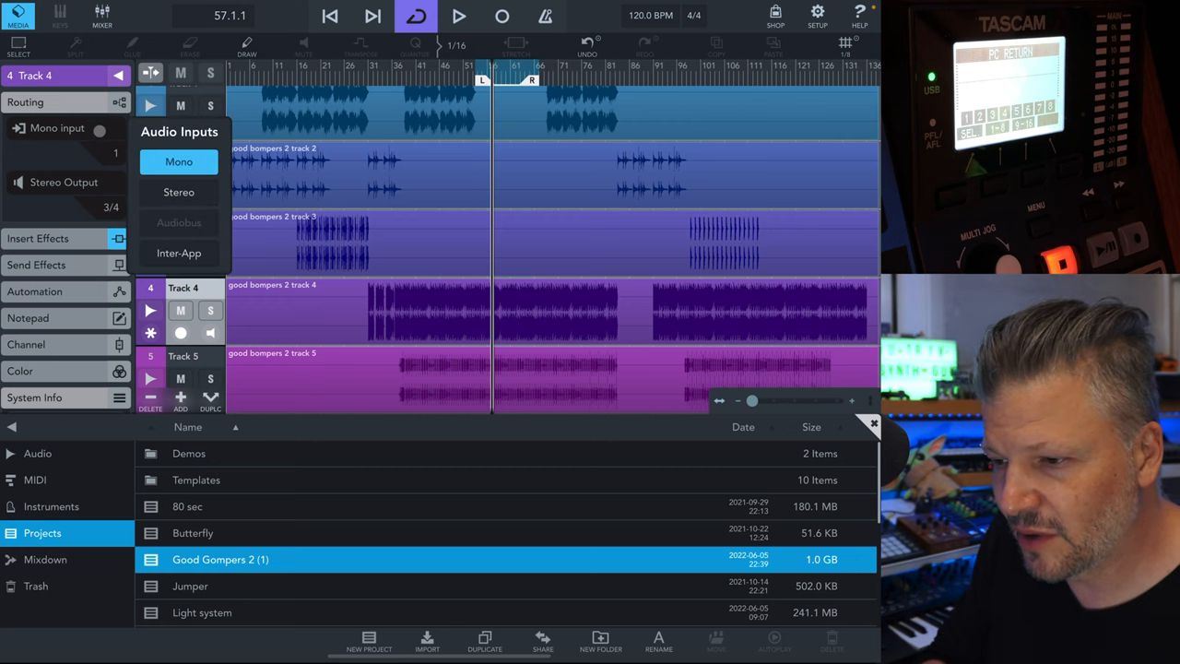
click(179, 191)
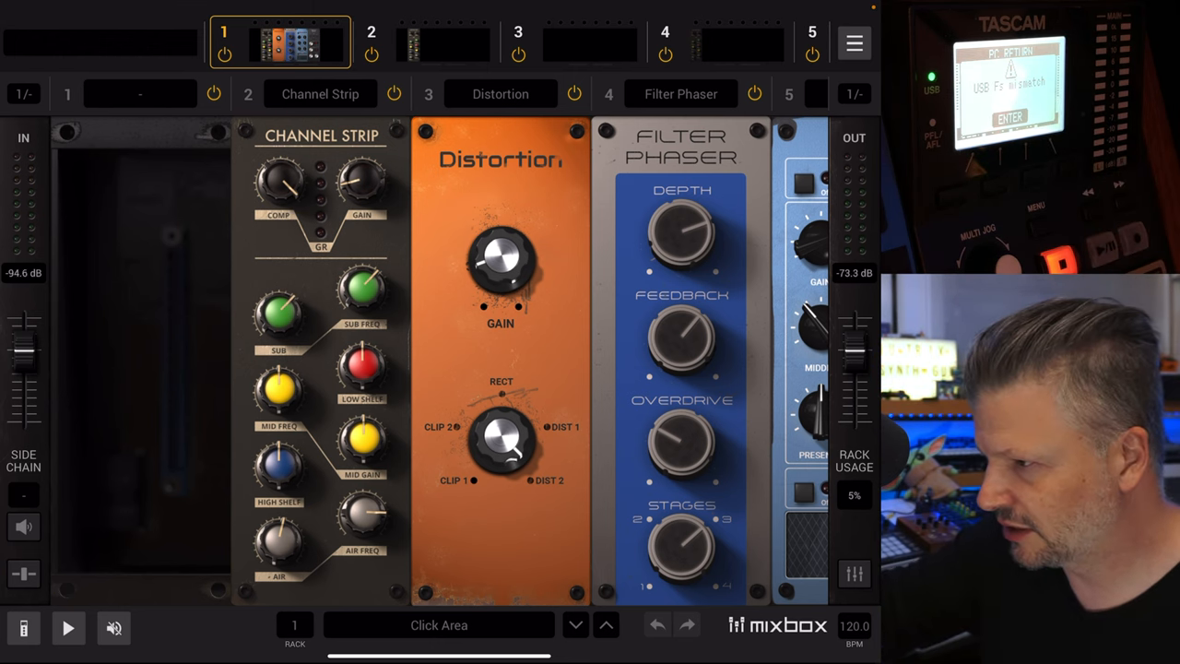
Step: Set Mixbox's Audio/MIDI sample rate back to 48000 Hz
click(853, 43)
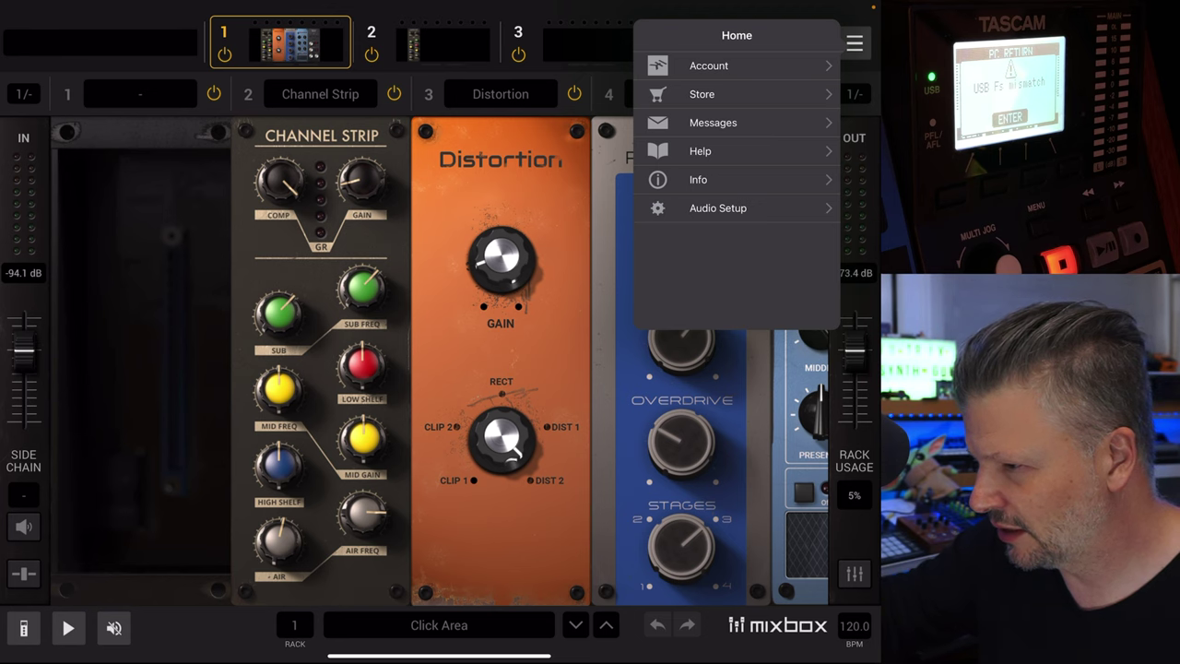
click(717, 207)
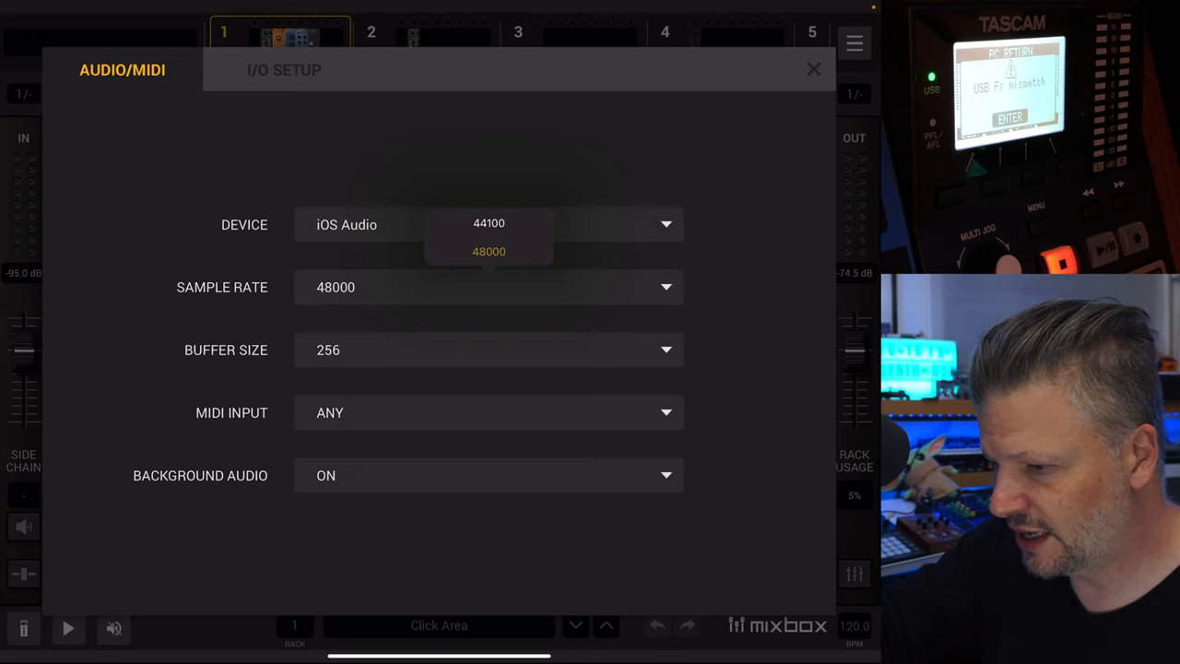
click(489, 251)
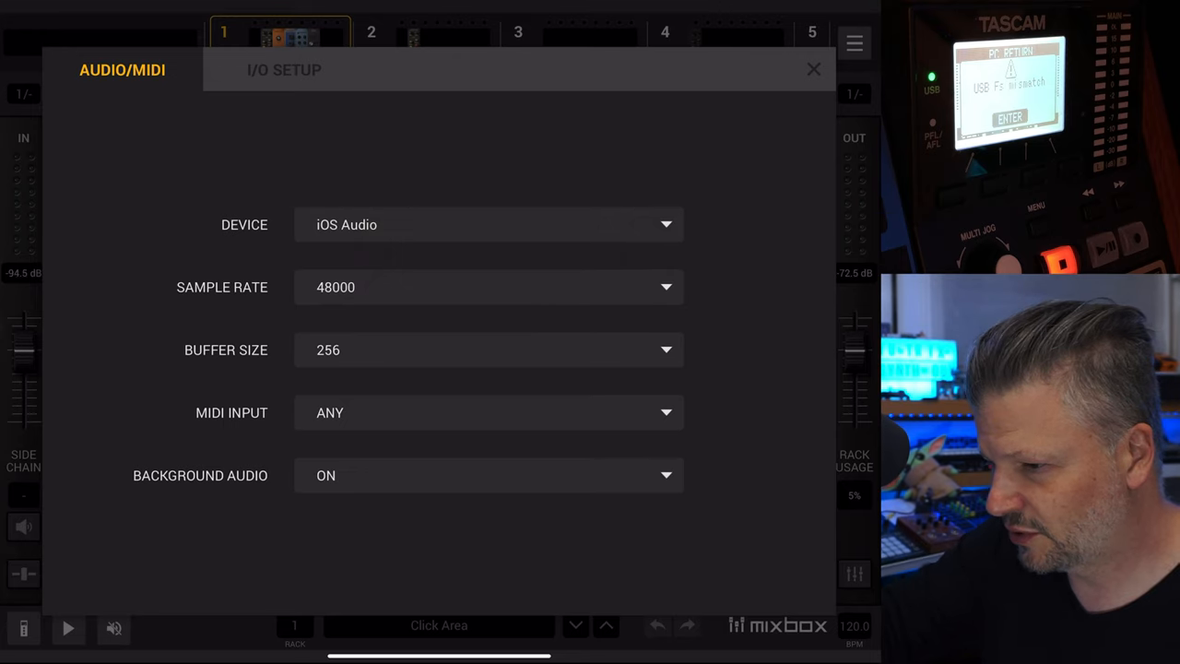
click(489, 286)
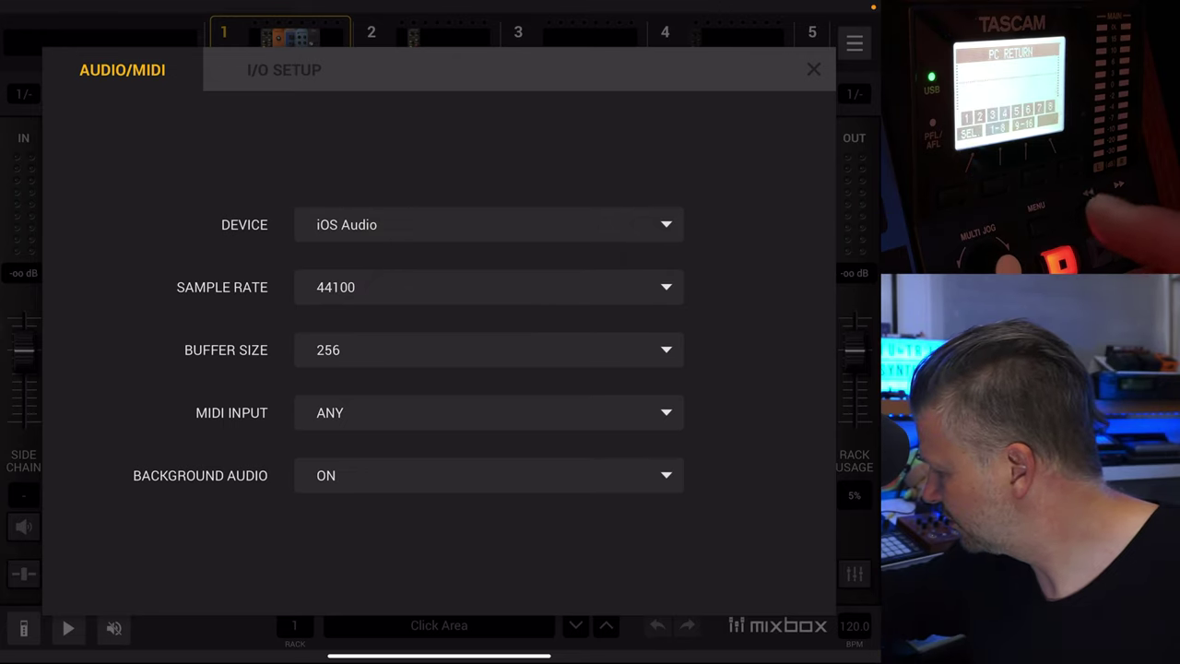
click(488, 287)
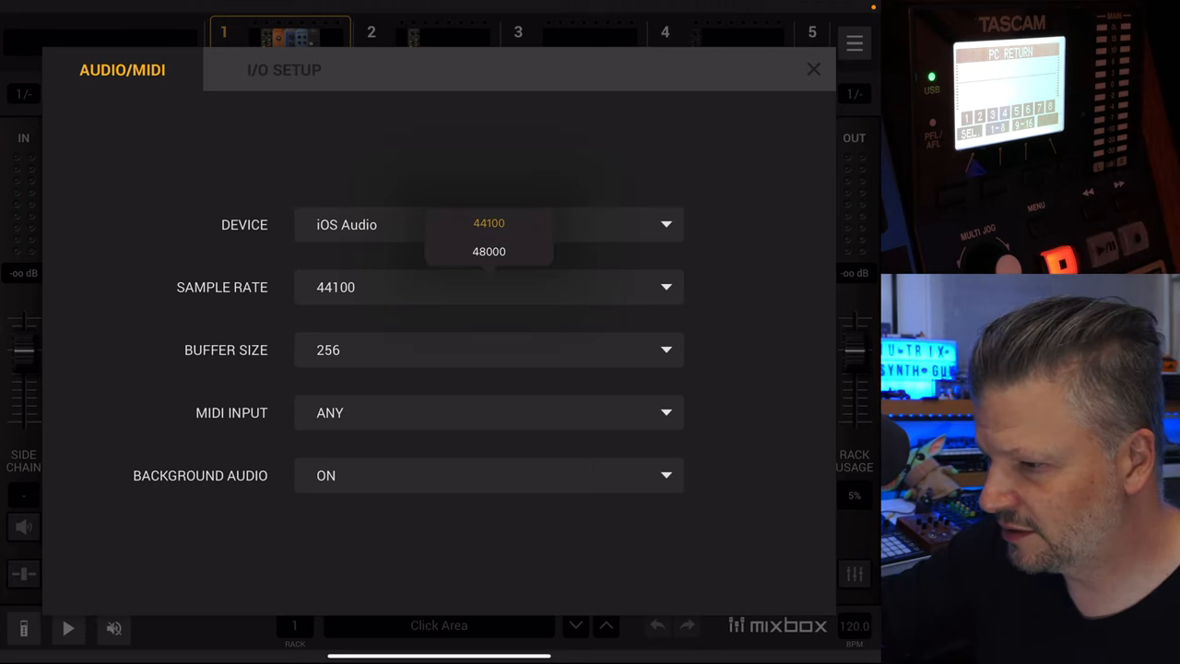
click(489, 251)
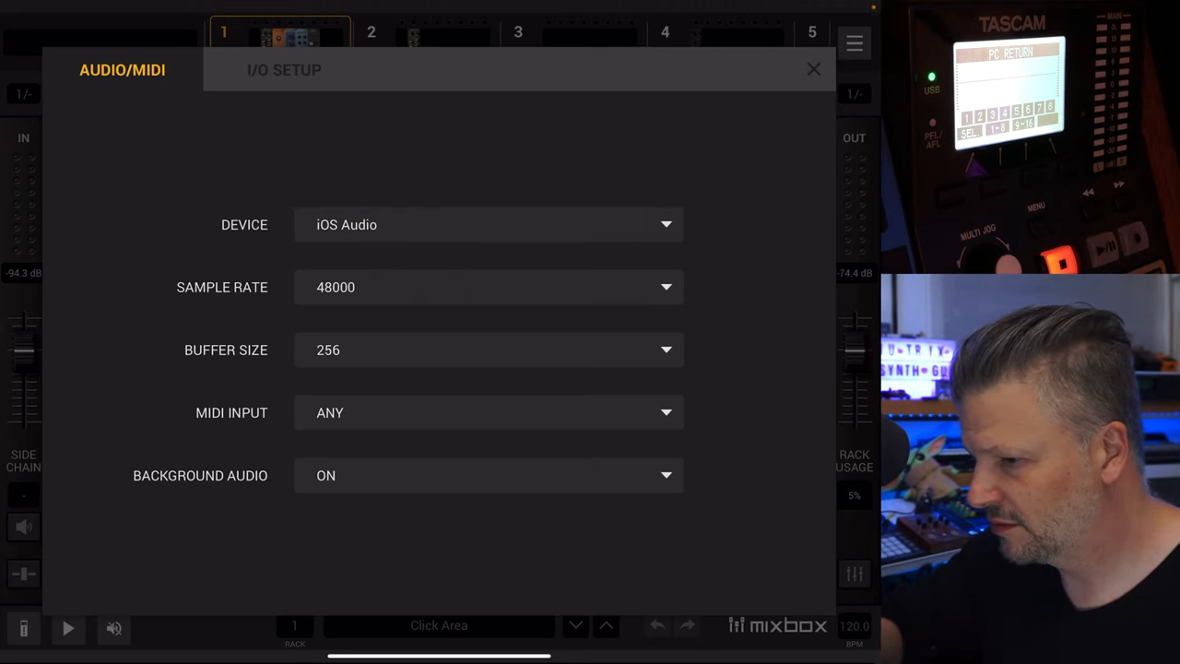
Step: Assign Rack 1–8 inputs to Model 16 input channels 1–8 in I/O Setup
click(283, 69)
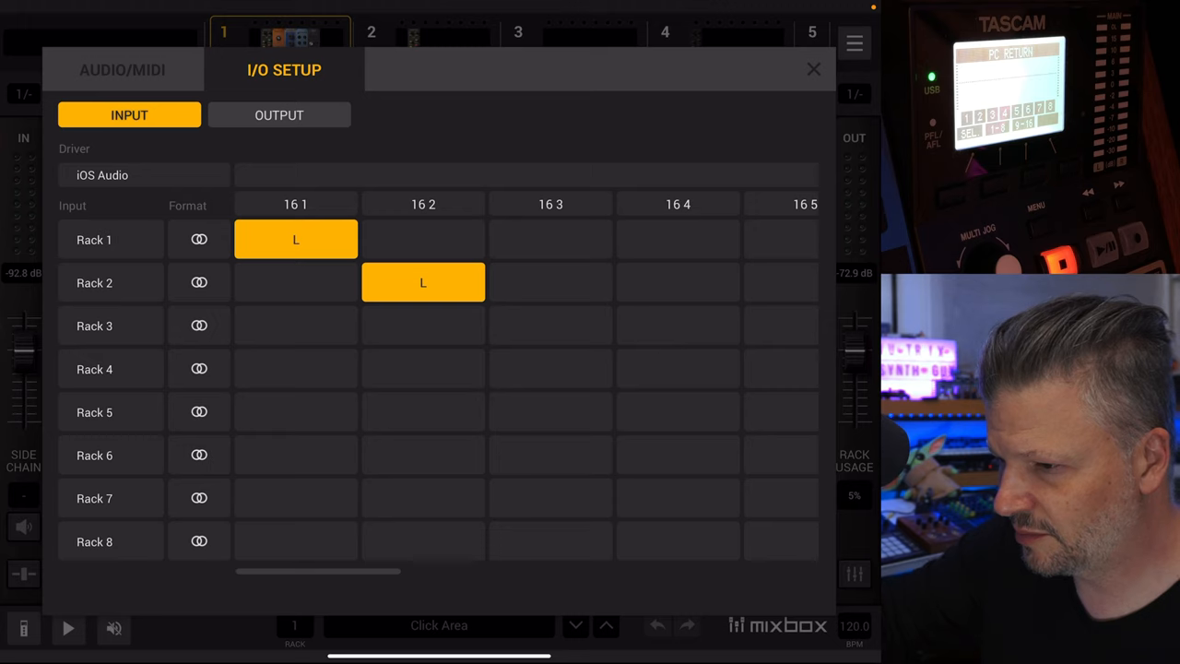
scroll(right, 3)
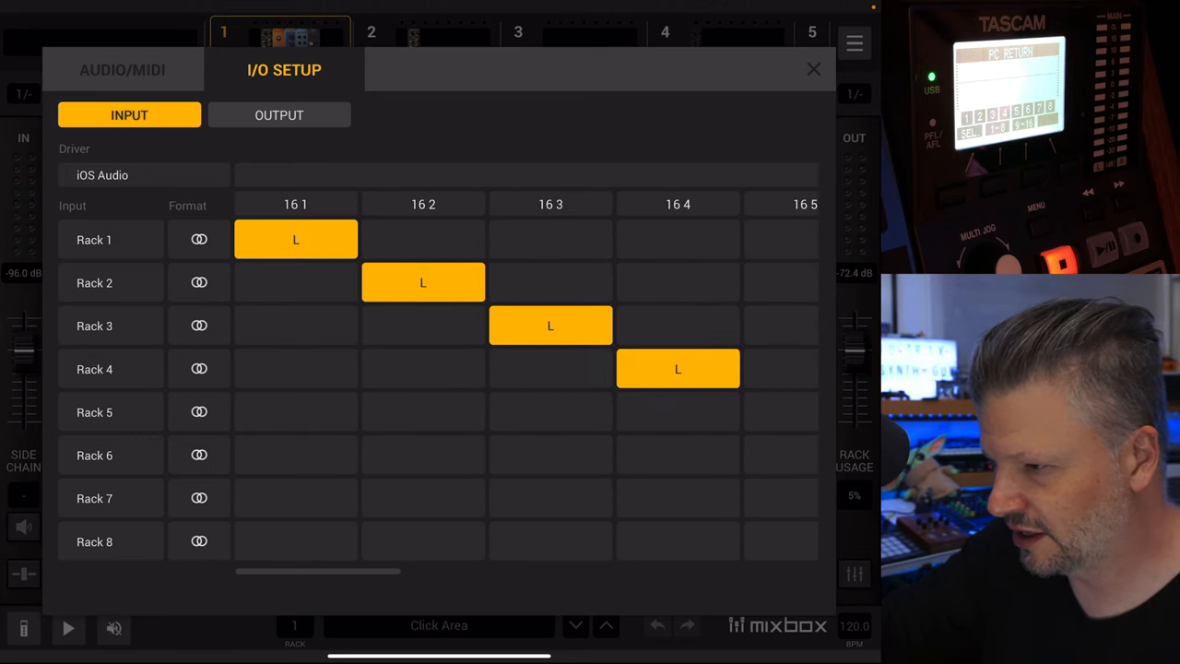
scroll(right, 3)
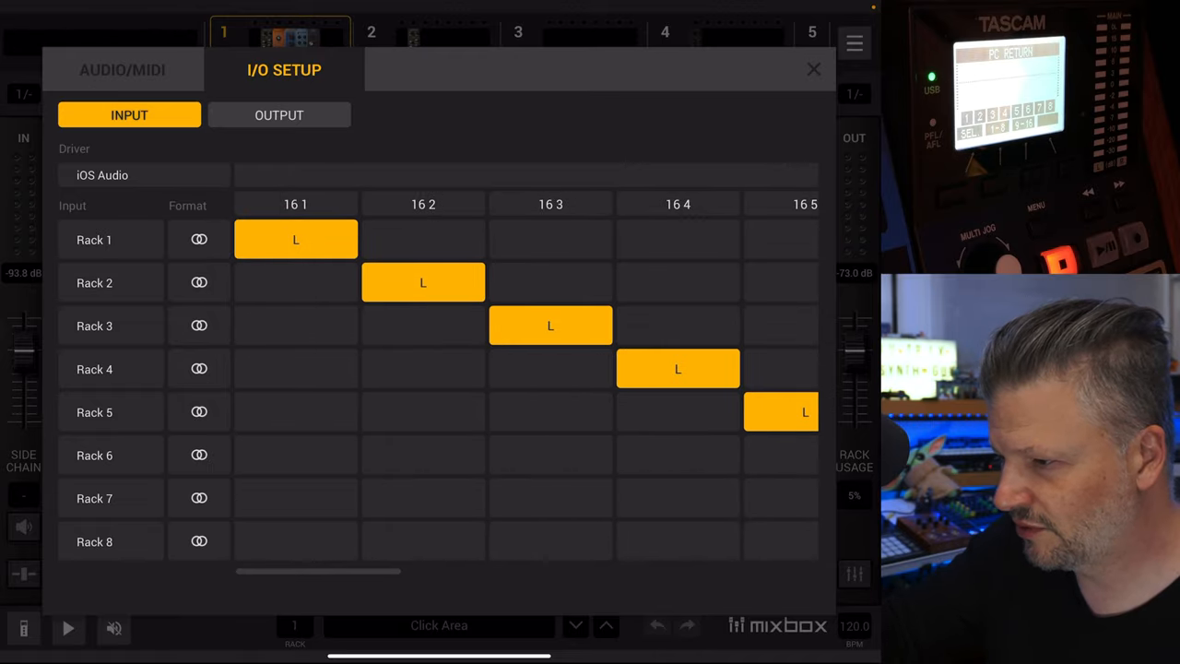
scroll(right, 3)
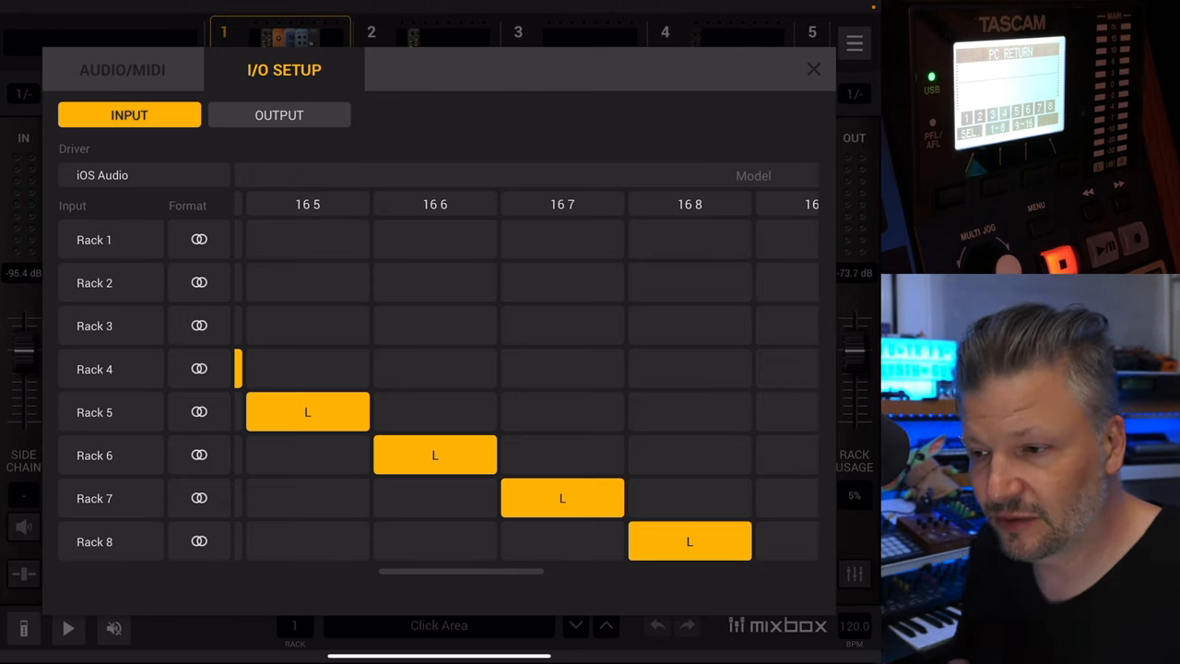
Step: Add output 2 as Rack 1's right channel, making it stereo on outputs 1–2
click(278, 114)
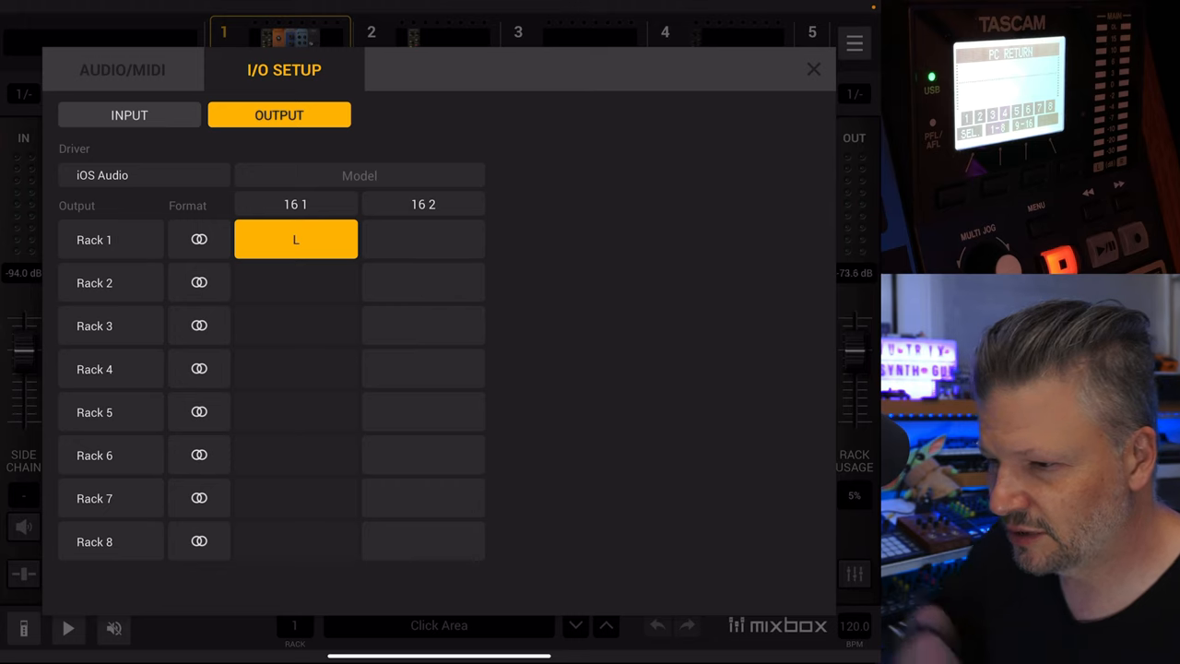
click(423, 239)
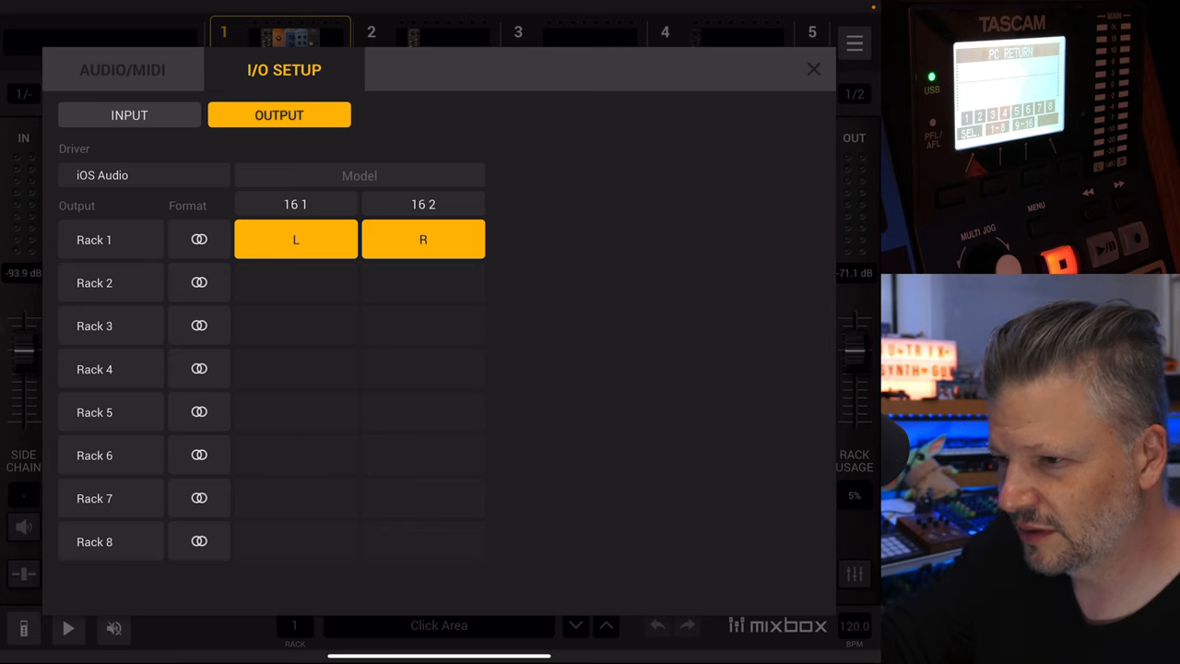
click(129, 114)
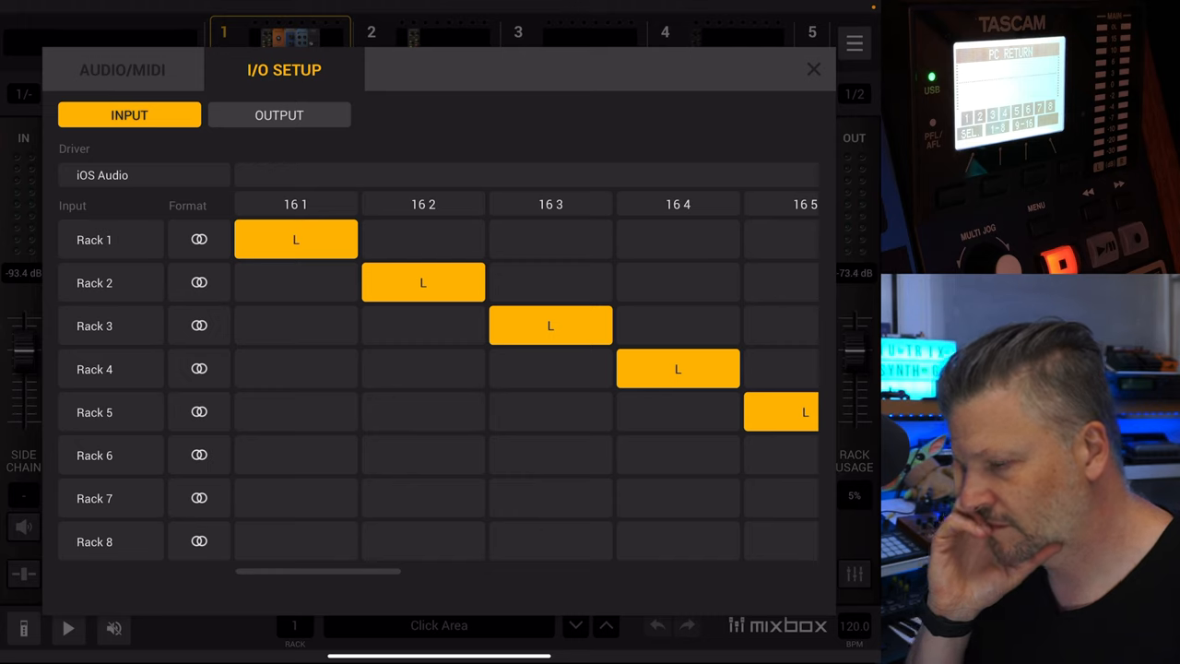
click(278, 115)
text(mix)
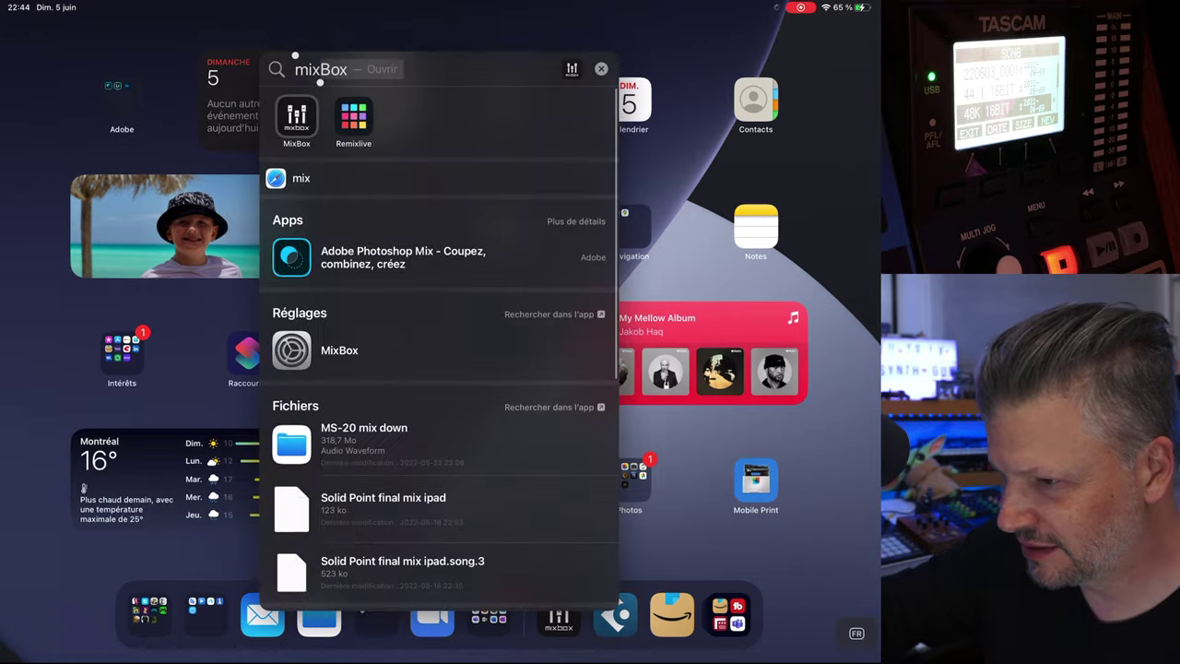
Step: Relaunch MixBox from search results and reopen its Audio Setup rack routing window
click(295, 113)
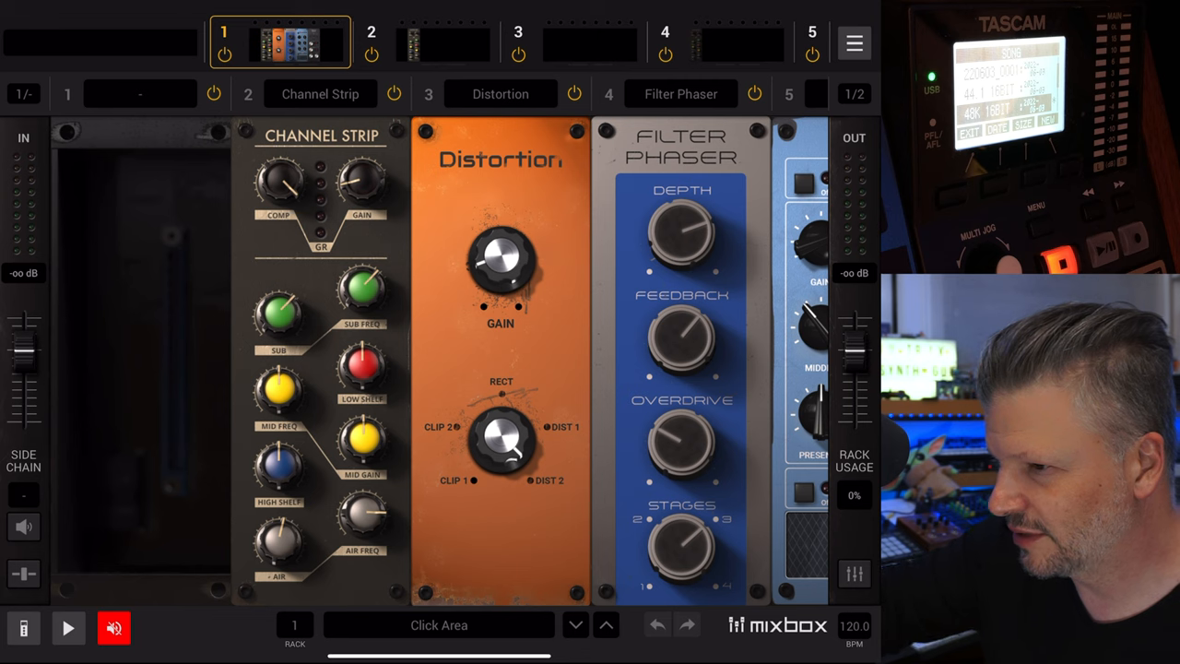
click(852, 43)
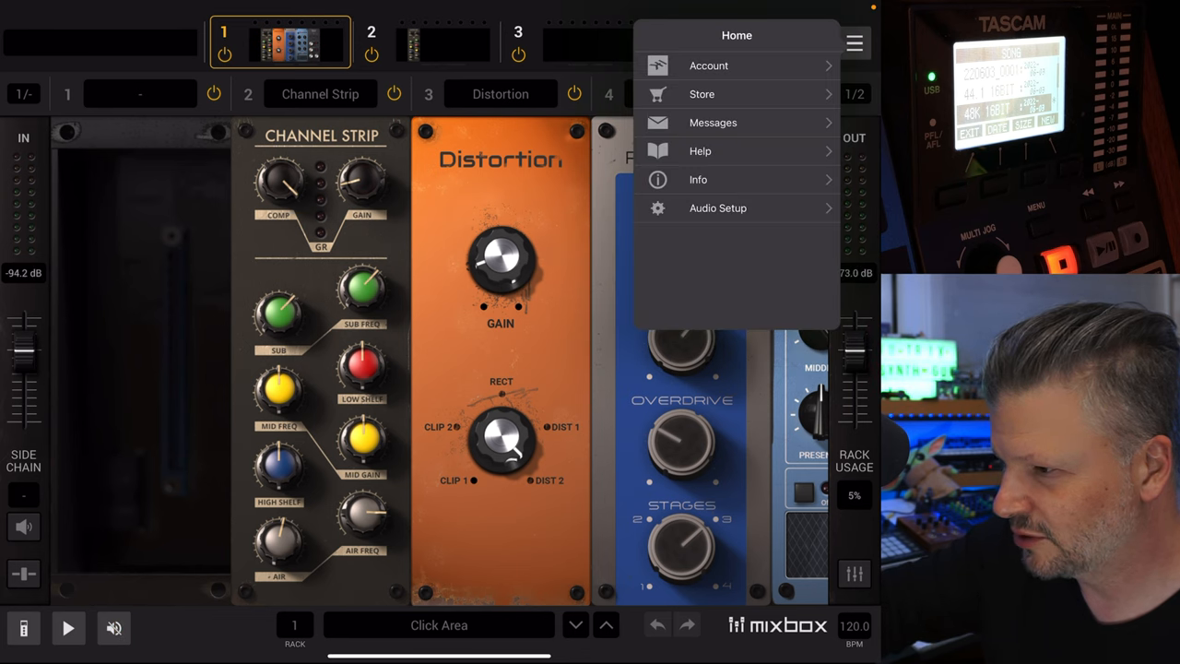
click(717, 208)
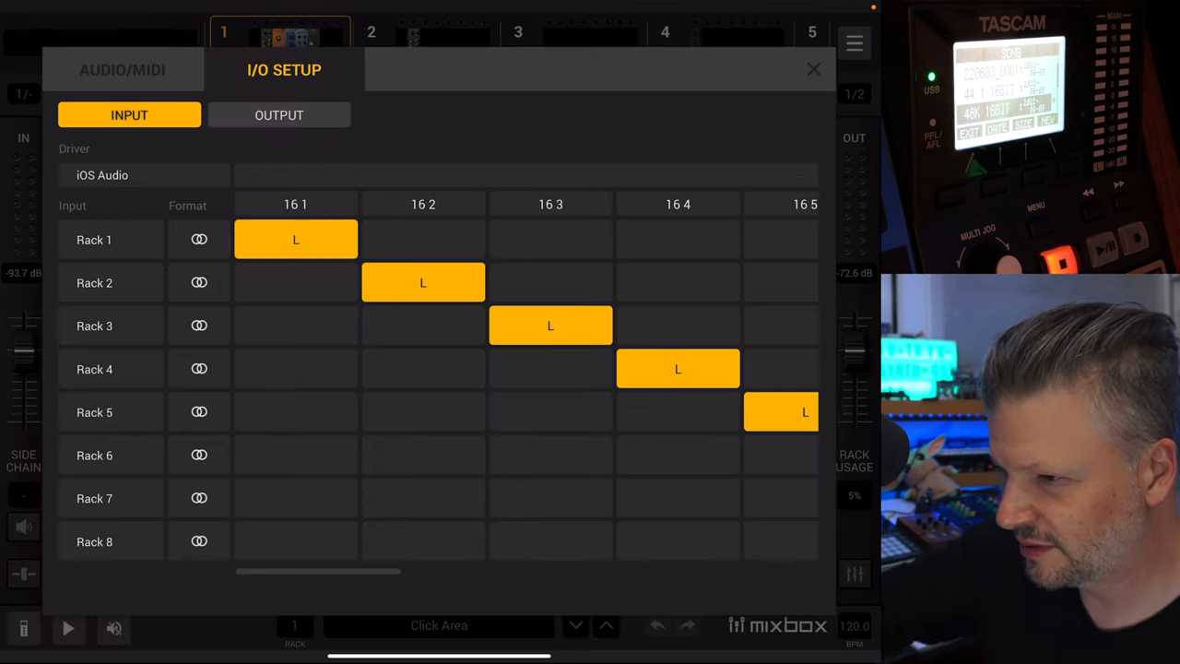
Step: Show the I/O Setup Output tab, confirming Rack 1 on outputs 1 and 2
click(280, 114)
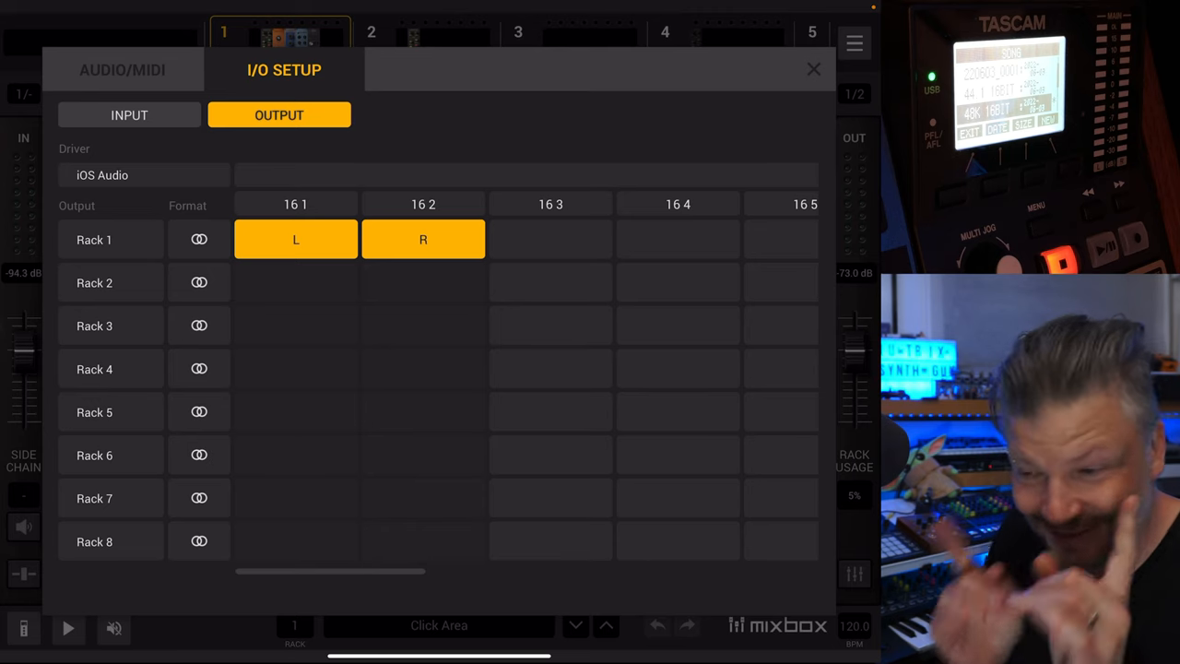
Step: Recheck input routing, then send Rack 3's left channel to output 5
click(129, 115)
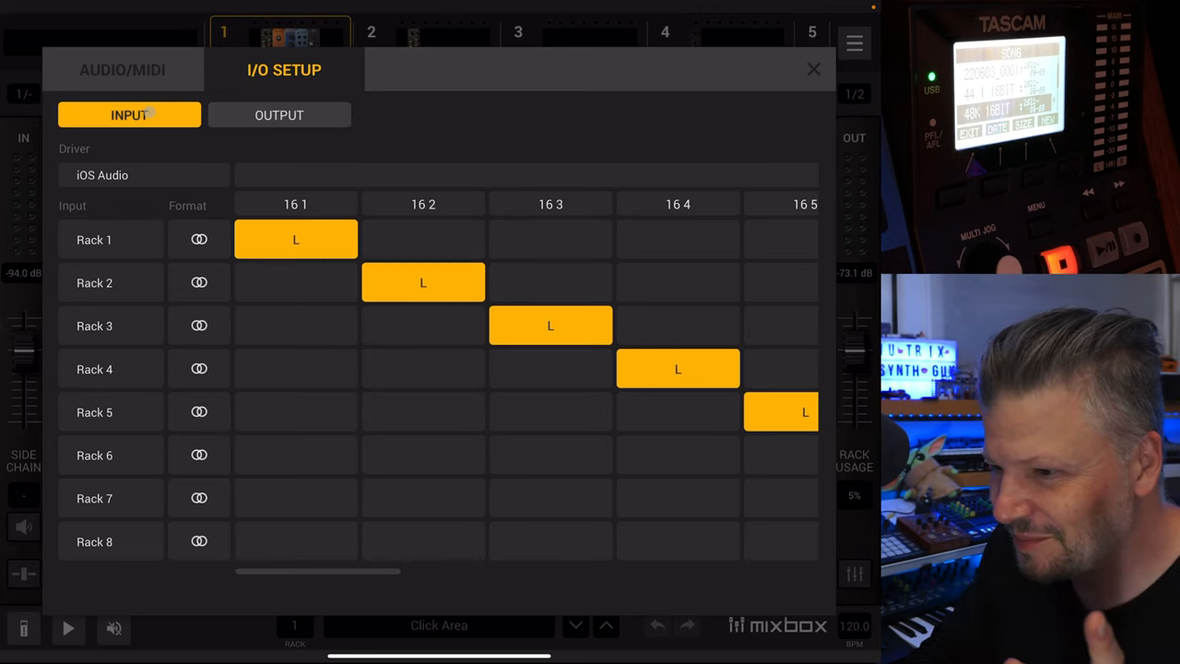
click(278, 114)
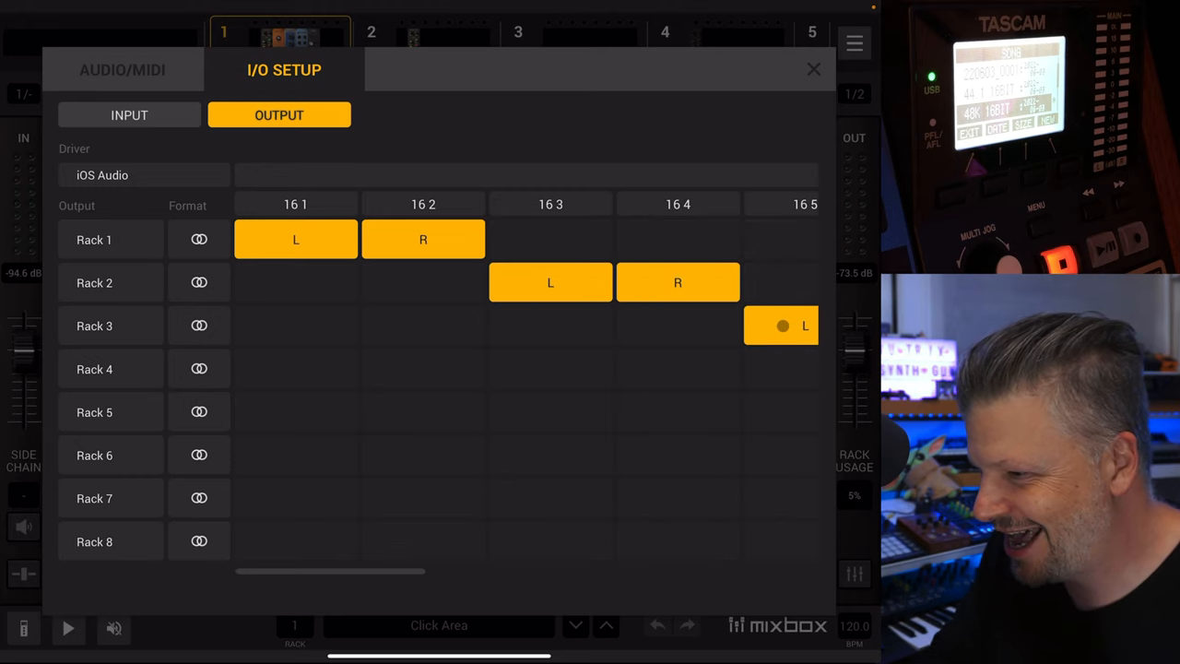
click(780, 326)
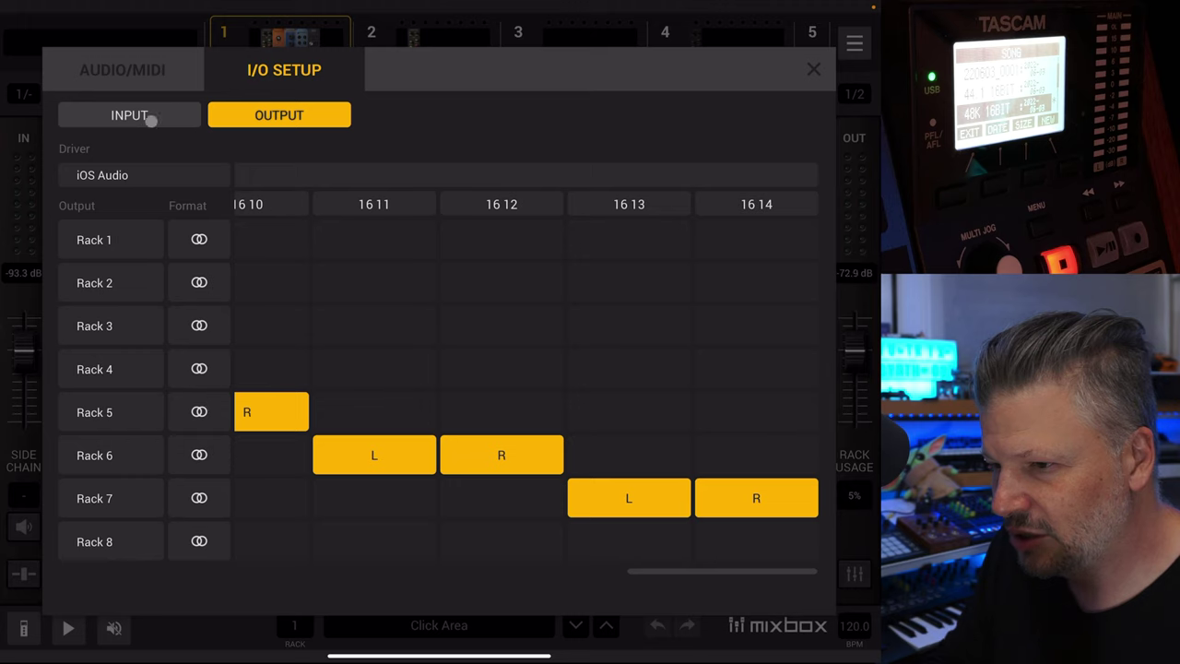
Step: Recheck Mixbox's input and output routing, then leave Mixbox for NanoStudio 2
click(129, 114)
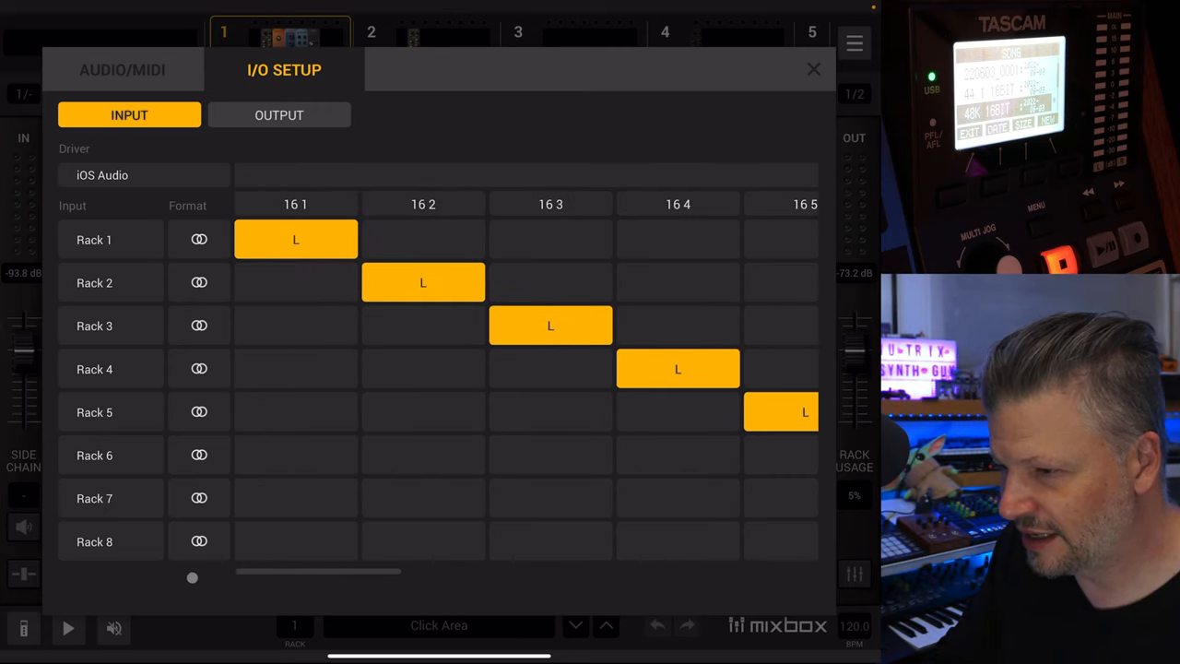
scroll(right, 3)
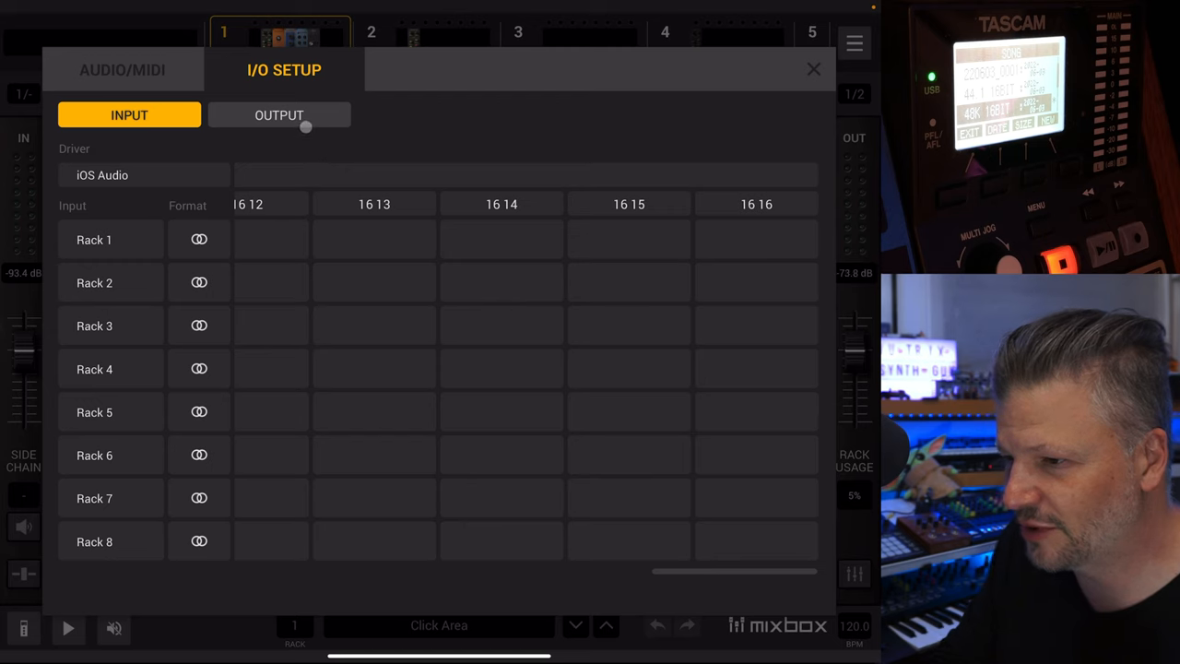
click(278, 114)
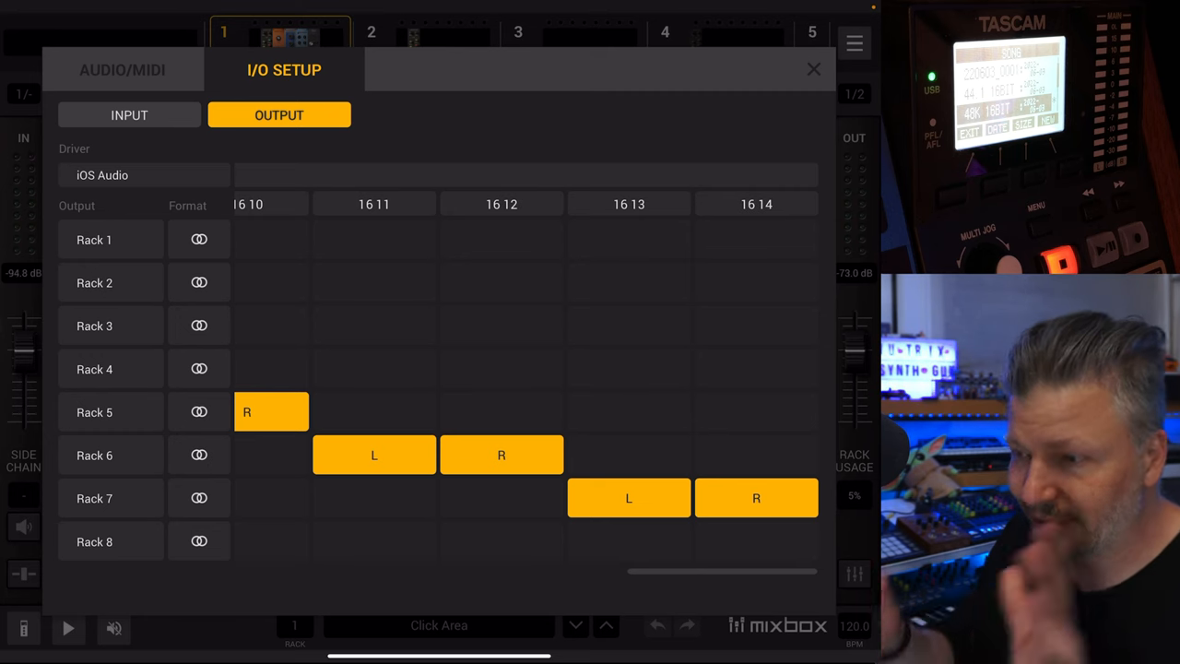
click(813, 68)
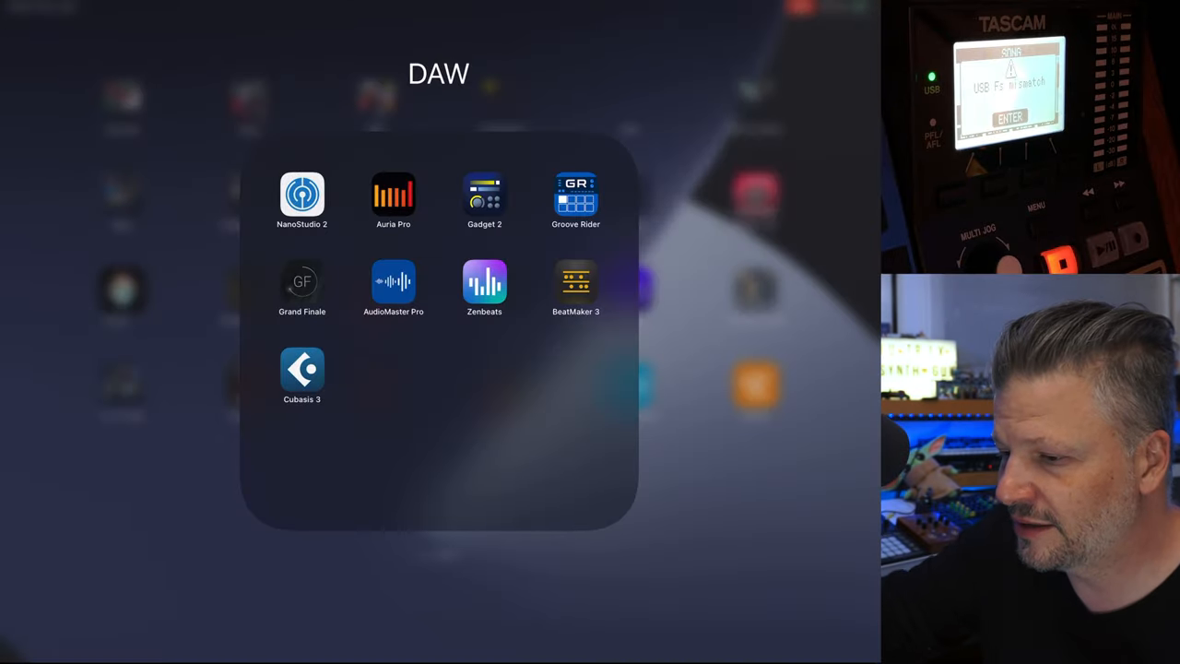
click(302, 193)
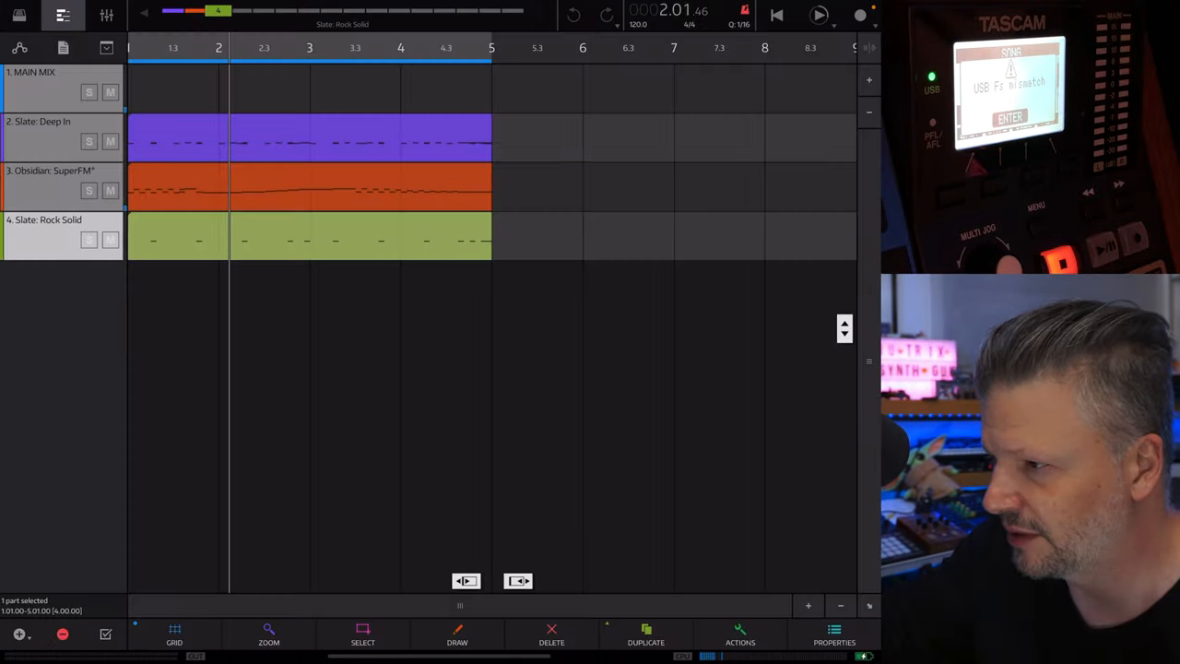
Step: Rewind NanoStudio 2 to the song start, play the four-track song, then stop
click(816, 15)
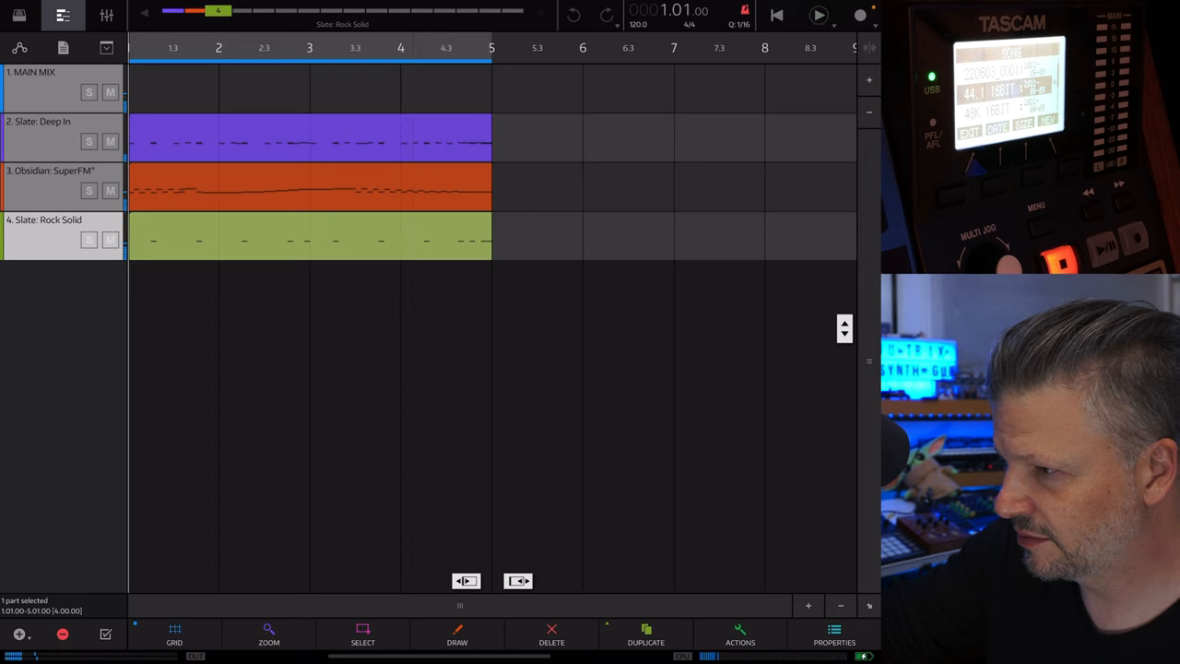
click(817, 17)
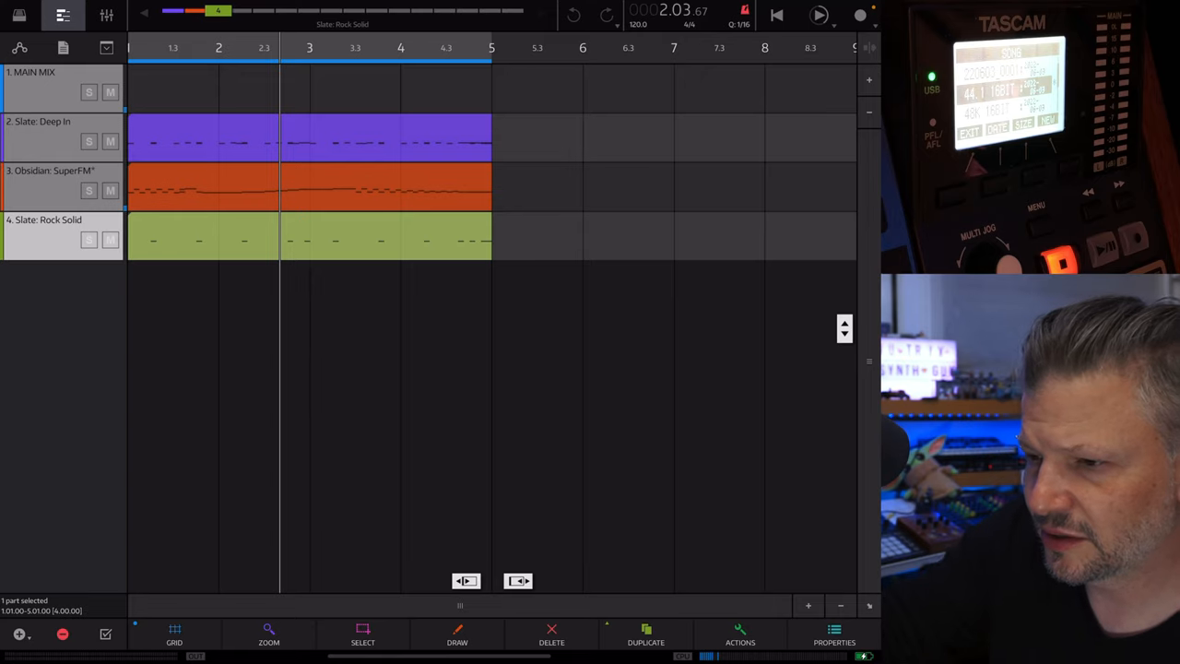
click(104, 17)
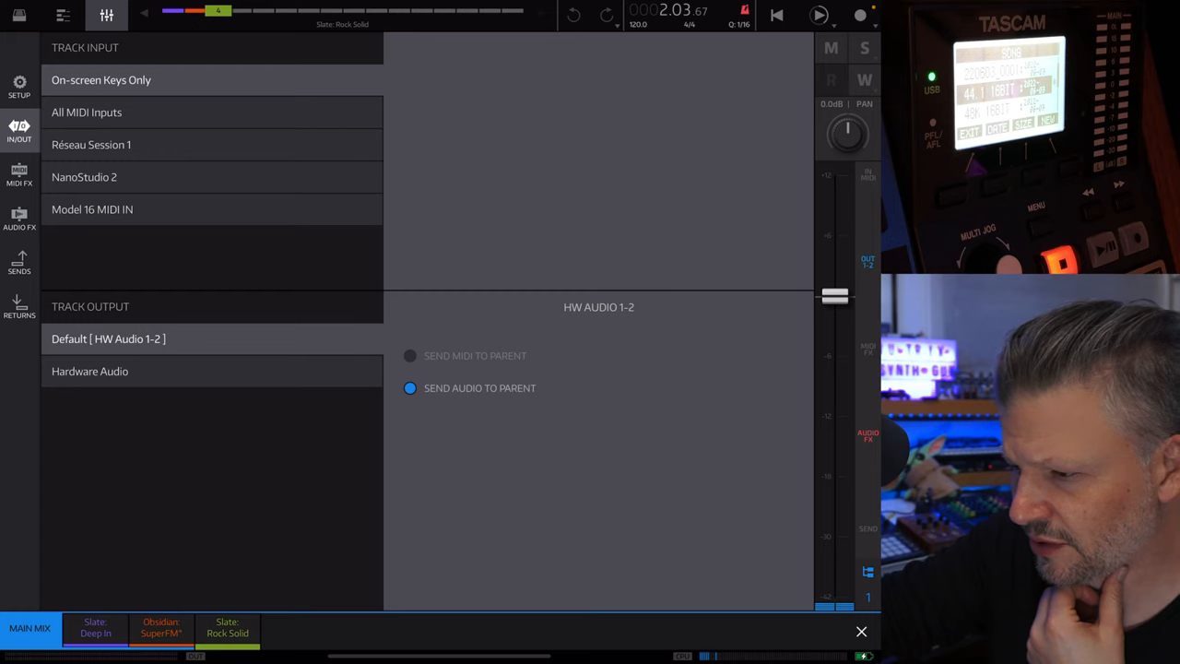
Step: Route the Main Mix to Hardware Audio, trying outputs 5-6, default, then 1-2
click(90, 370)
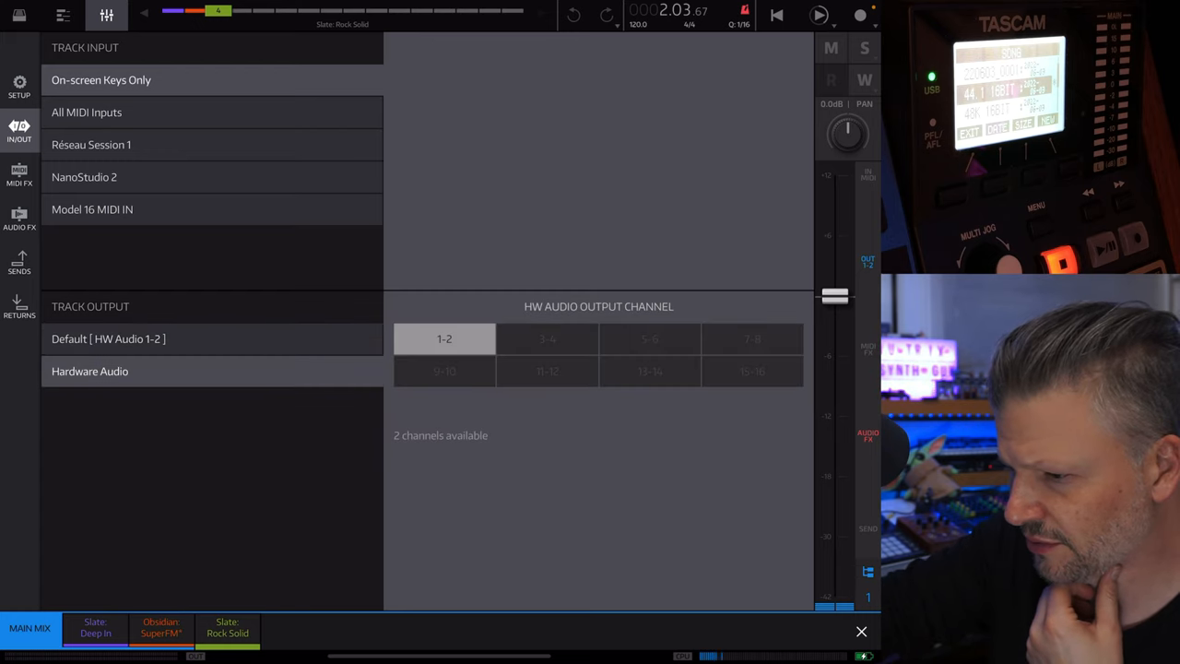
click(649, 338)
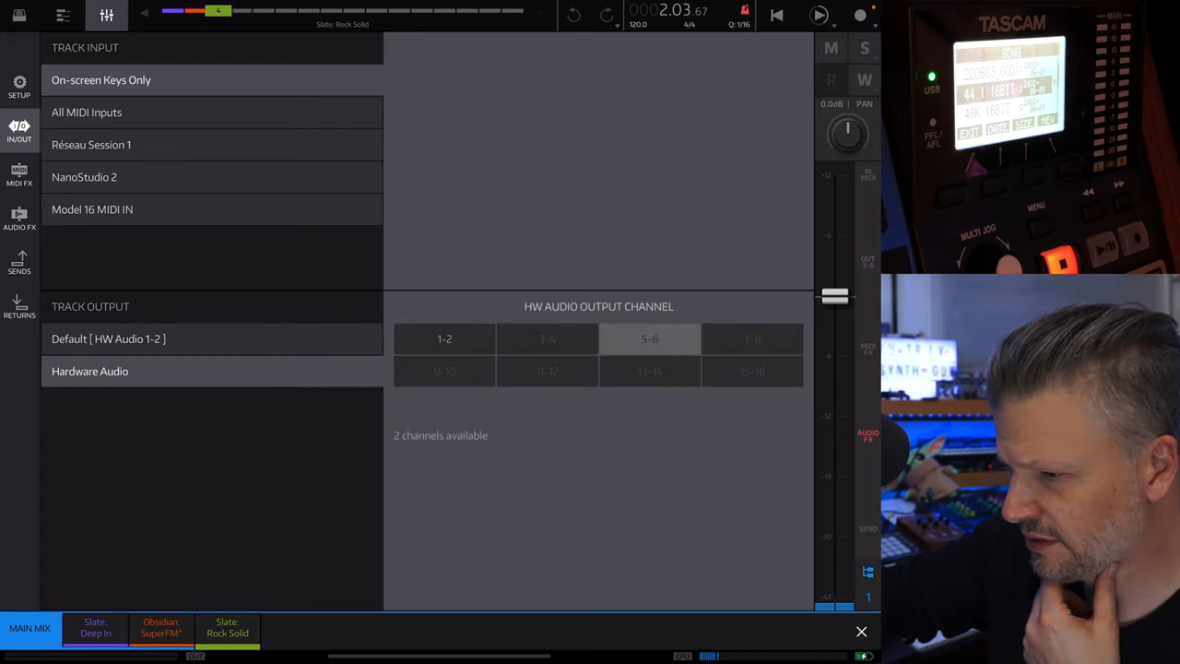
click(443, 371)
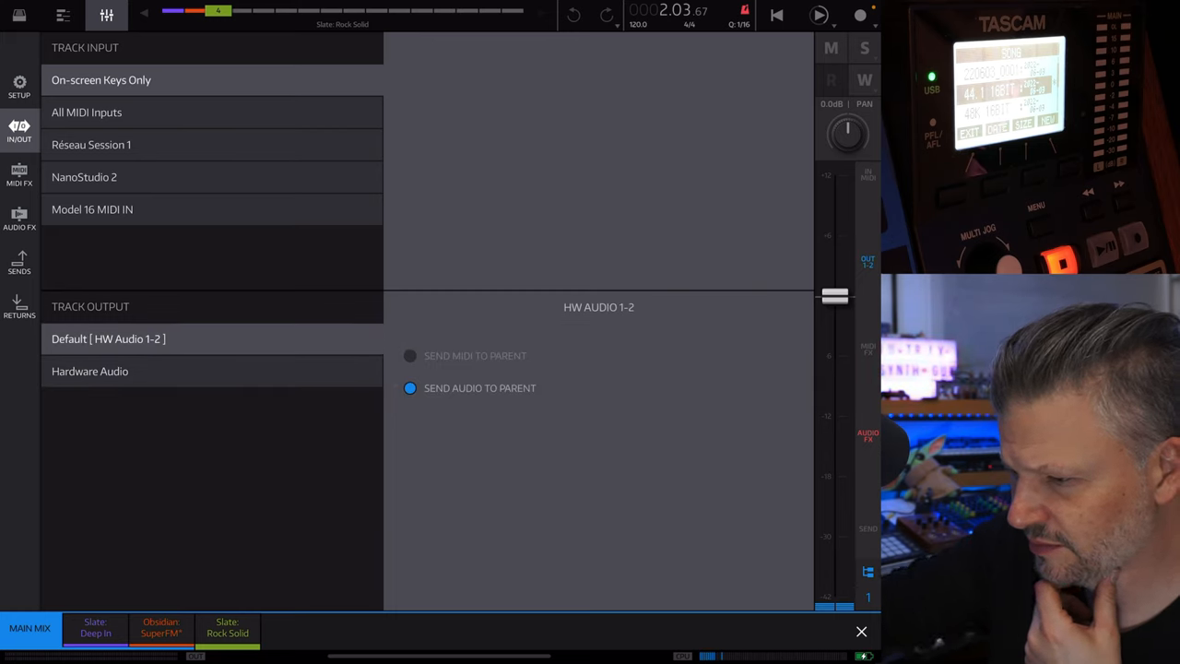
click(89, 371)
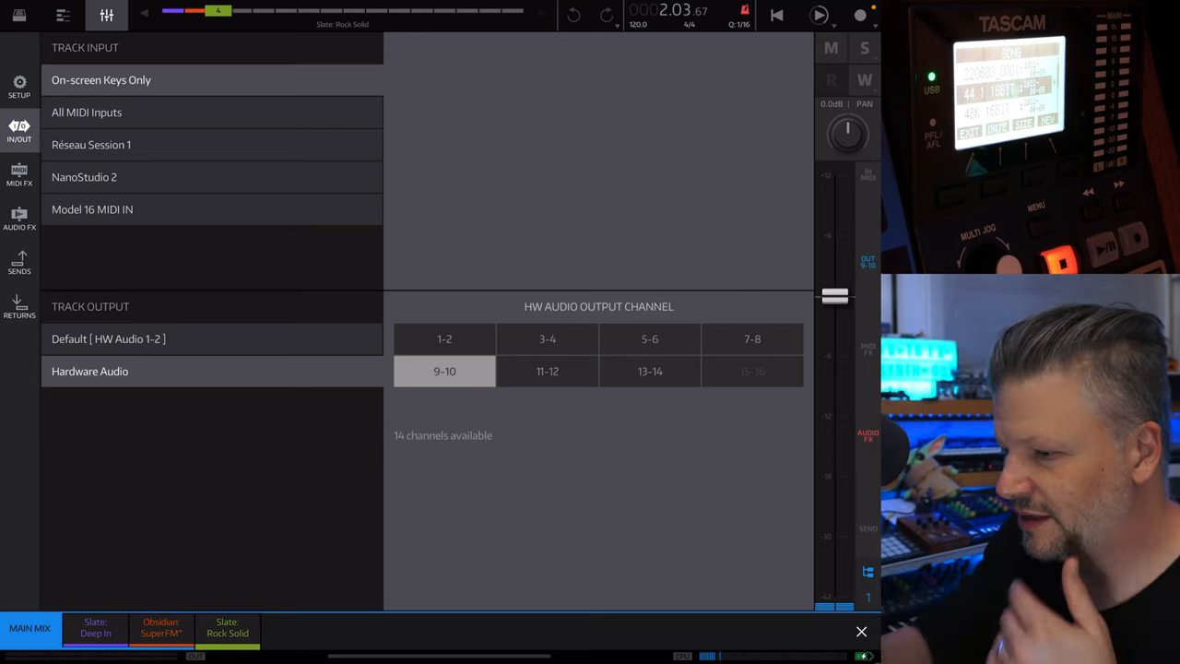
click(445, 338)
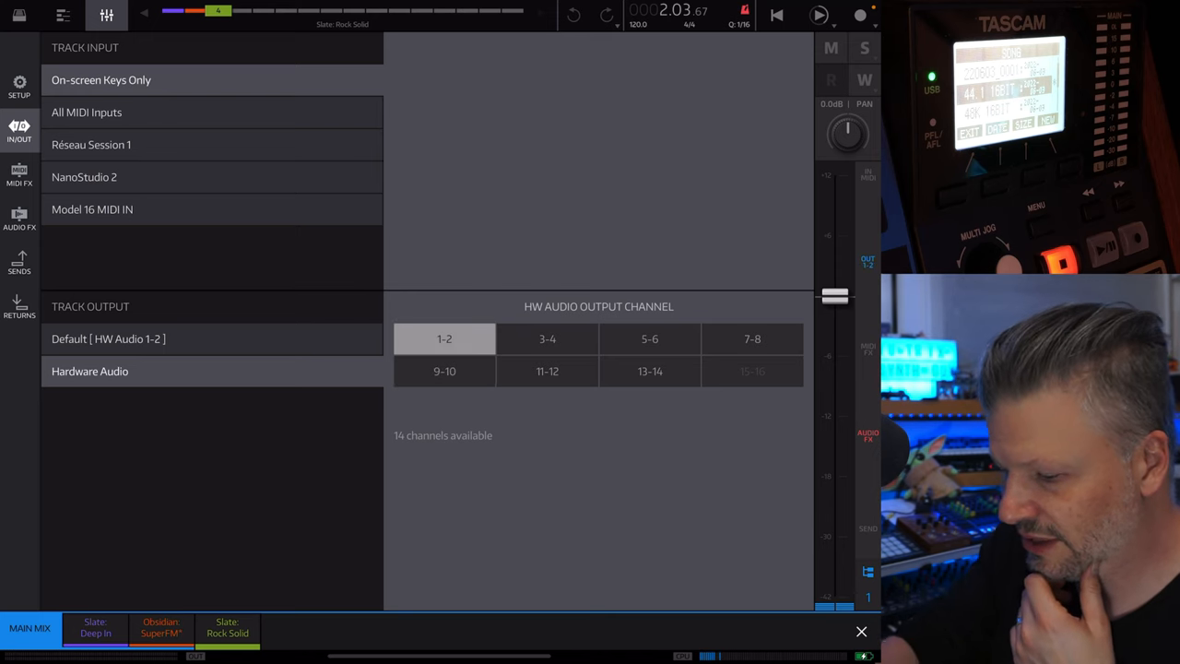
Step: Play the song with the Main Mix on outputs 3-4, then return Home
click(815, 16)
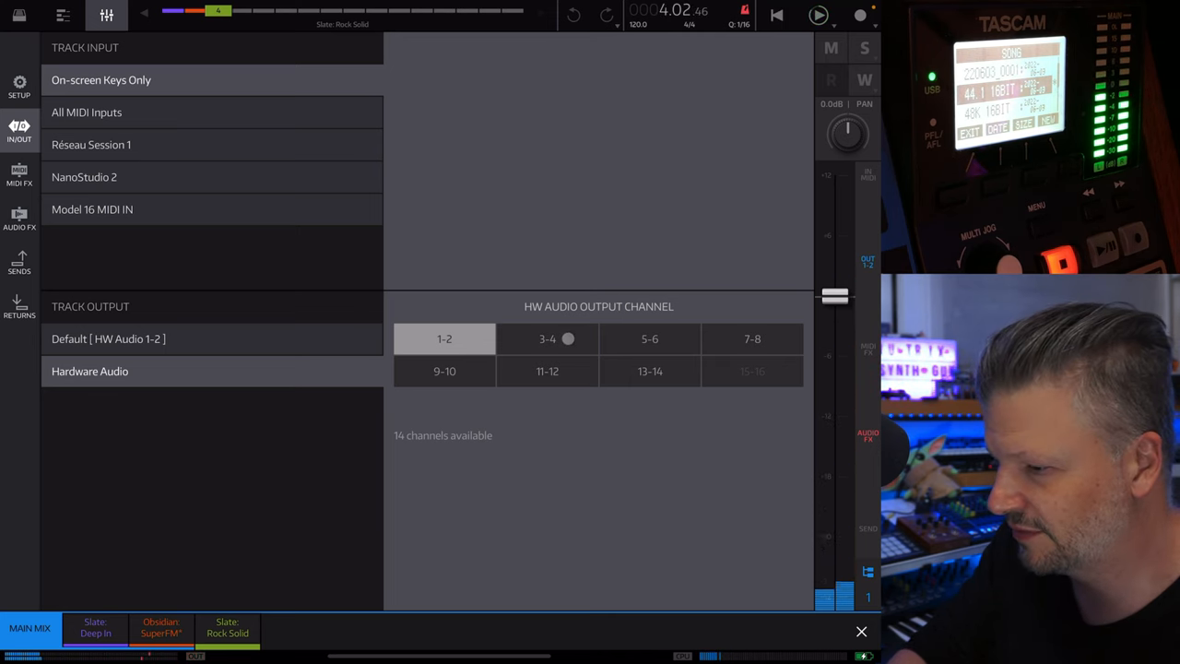
click(546, 339)
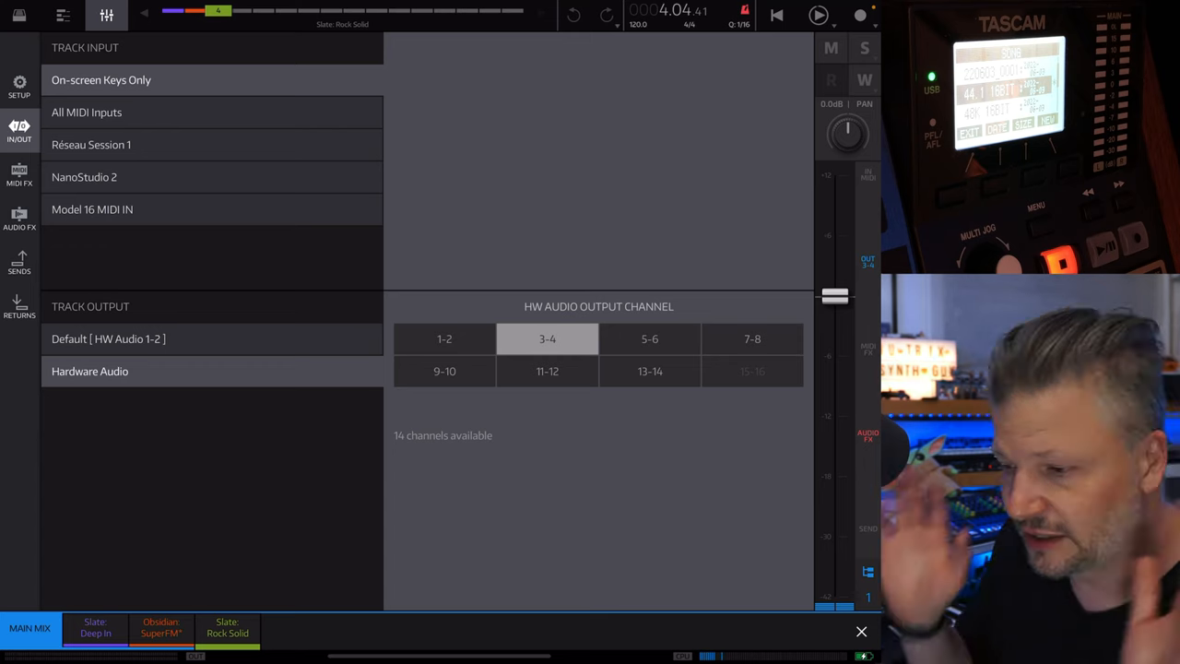
click(115, 339)
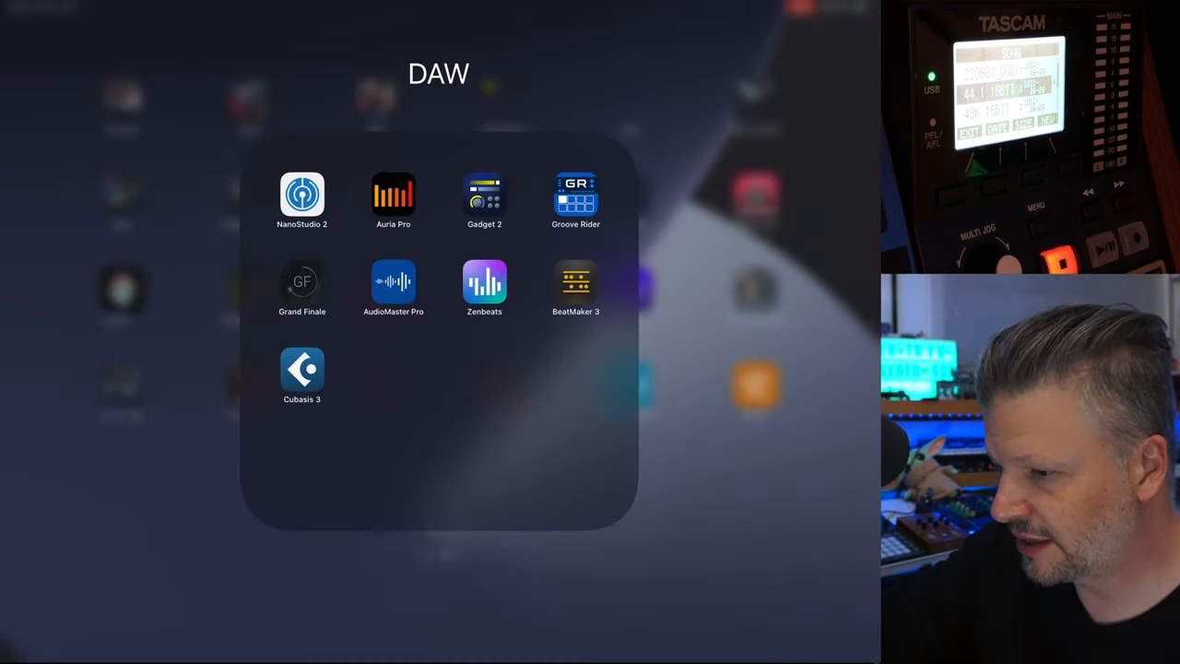
Step: Launch Zenbeats and open the '2022 wave for me freeze export' song
click(483, 281)
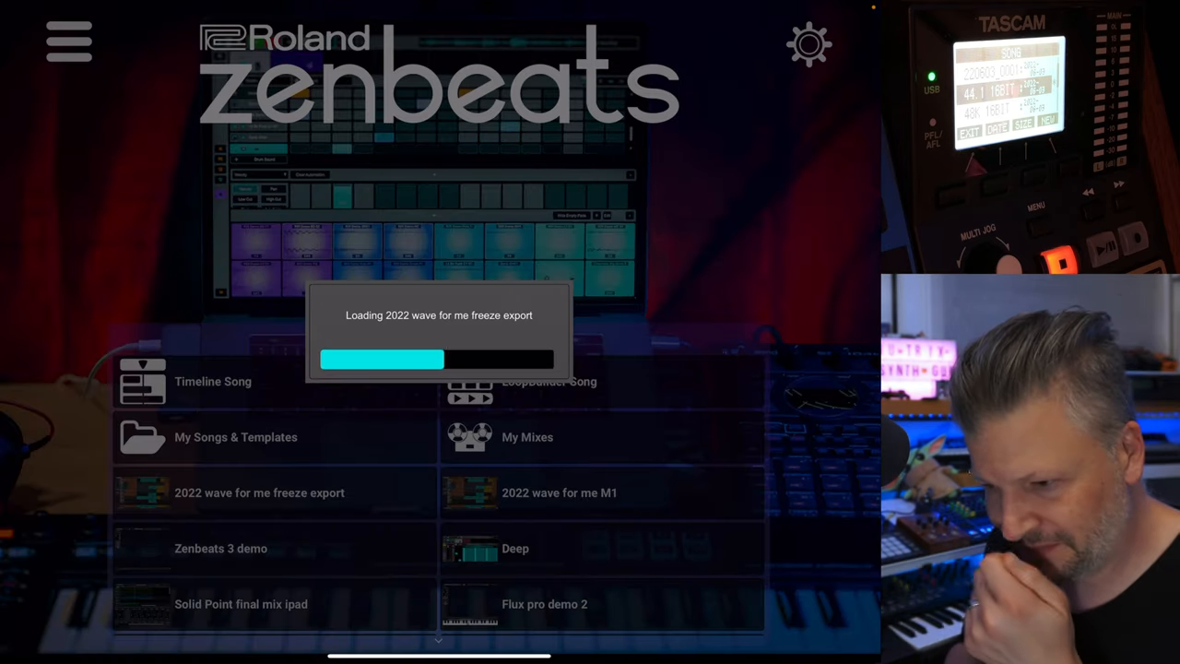
click(259, 492)
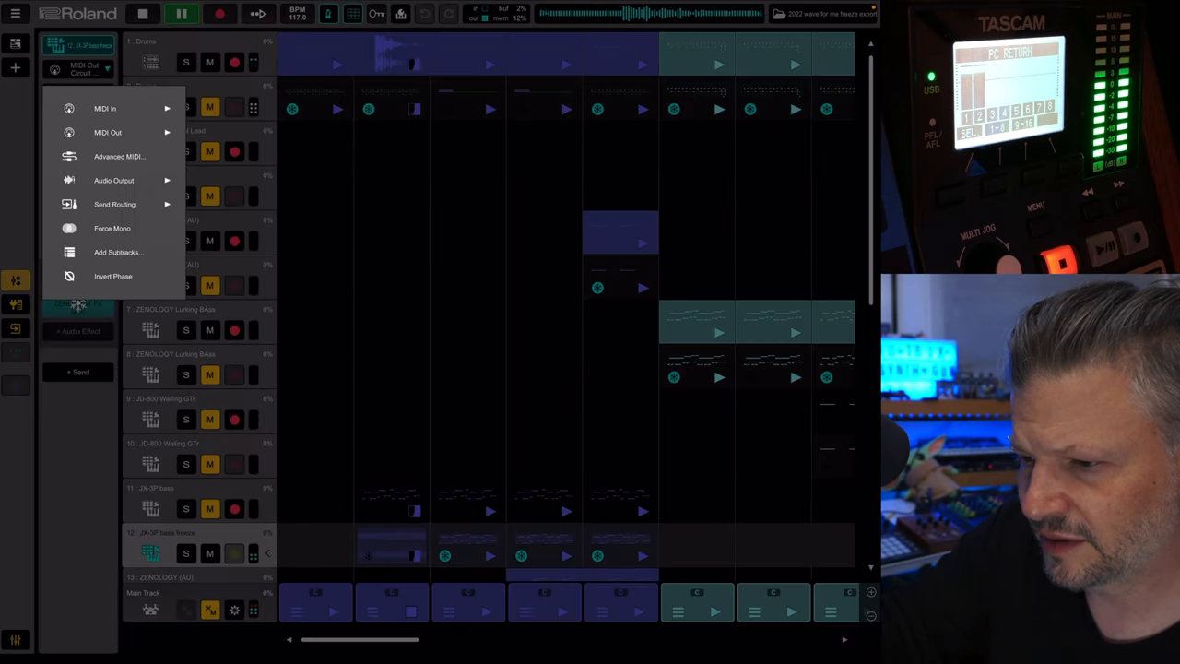
Step: Check Zenbeats' Audio settings, where the Audio Device dropdown shows no device selected
click(114, 179)
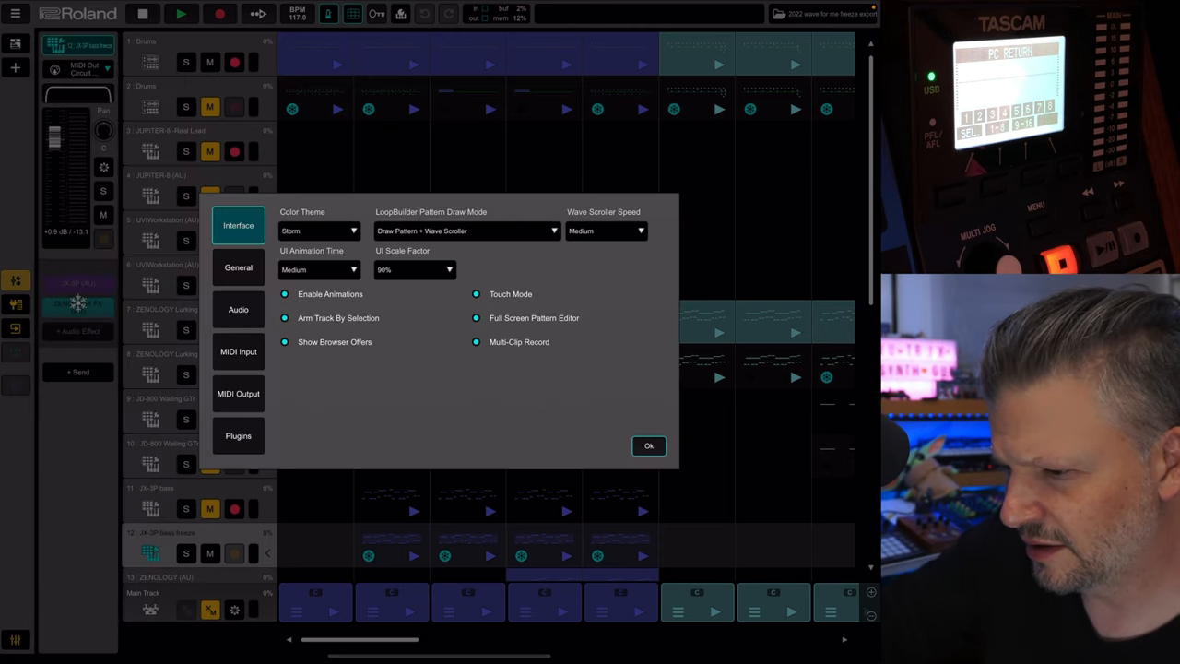
click(238, 309)
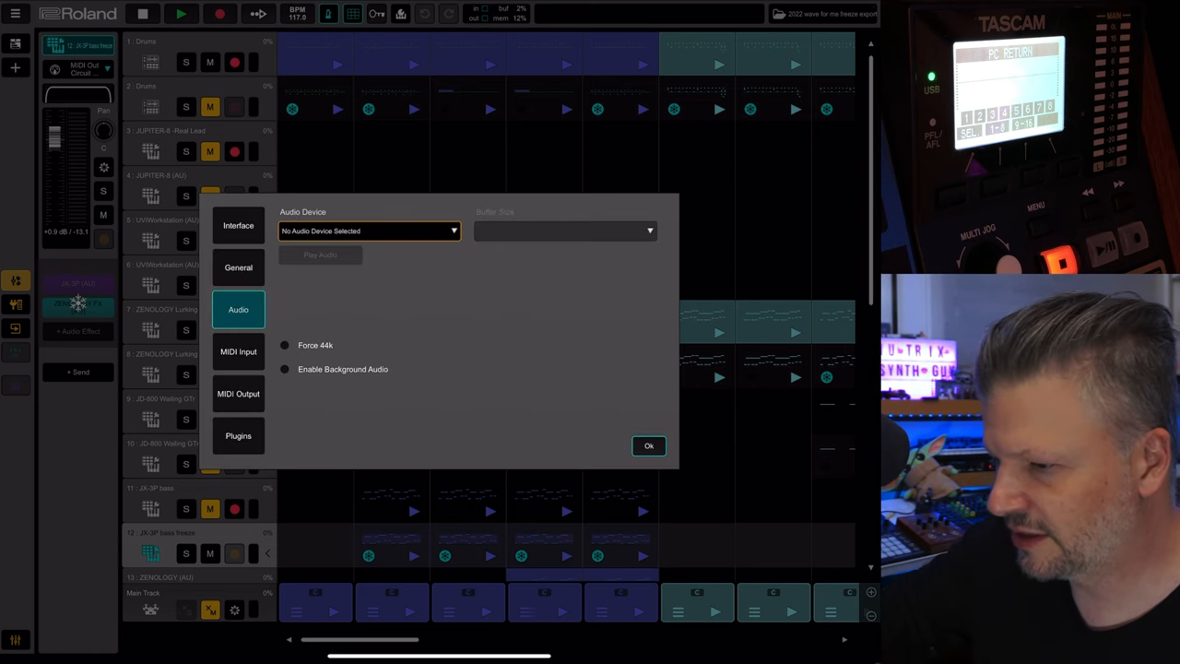
click(369, 230)
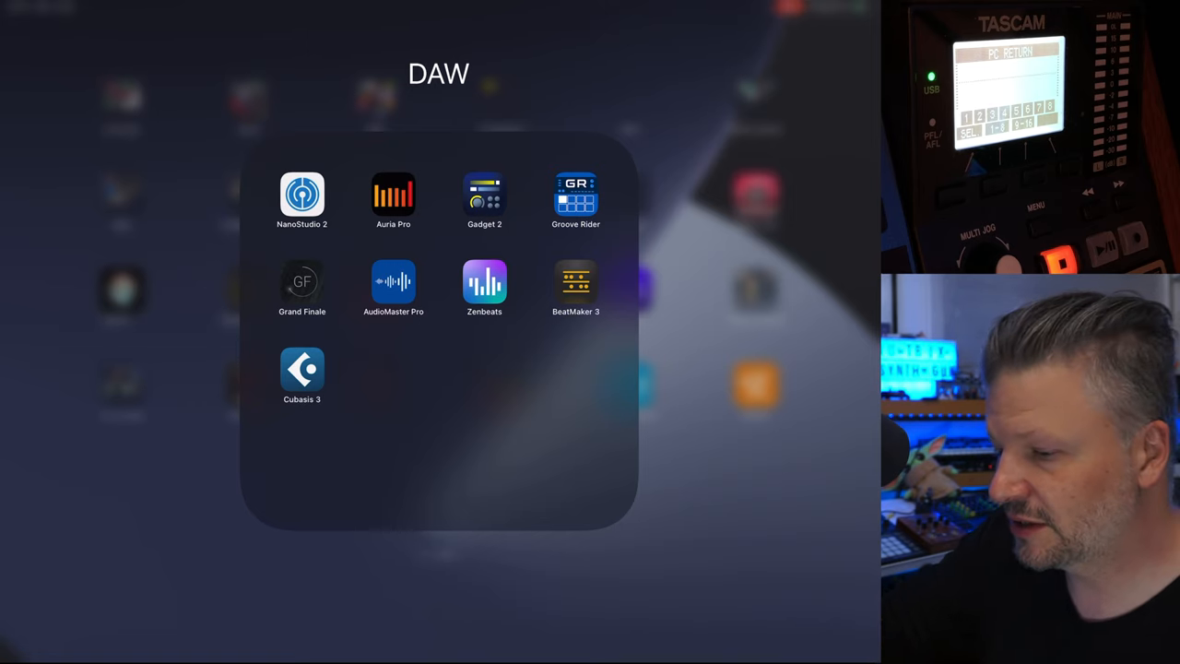
Step: Launch BeatMaker 3 from the iPad's DAW folder
click(575, 281)
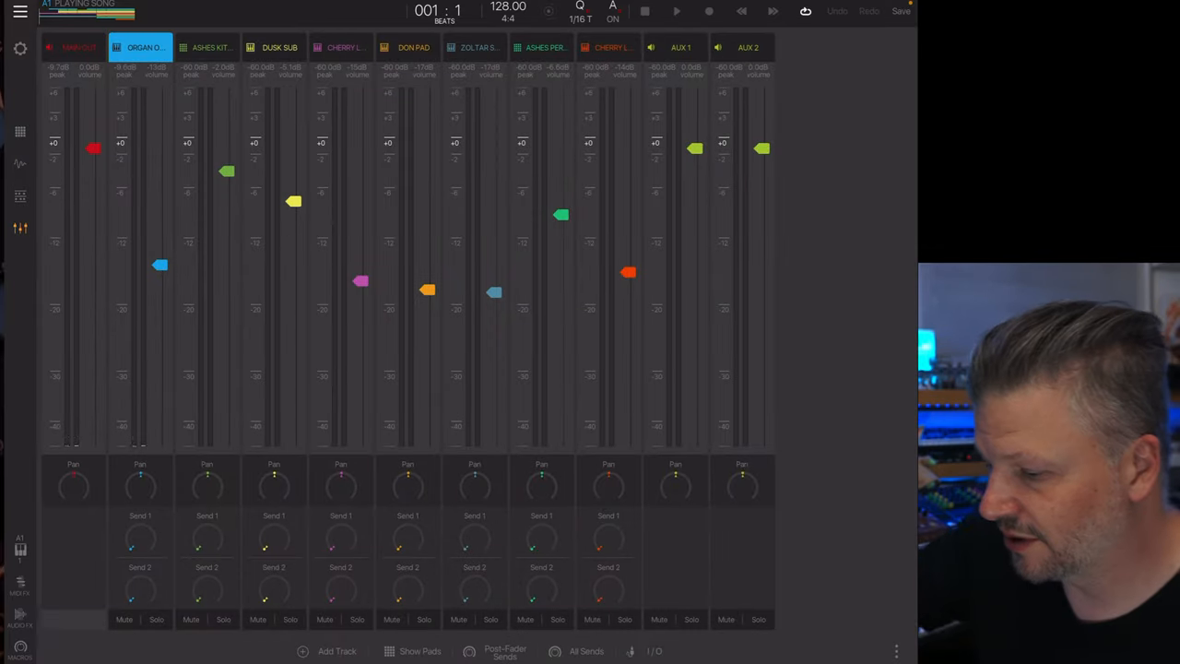
click(630, 651)
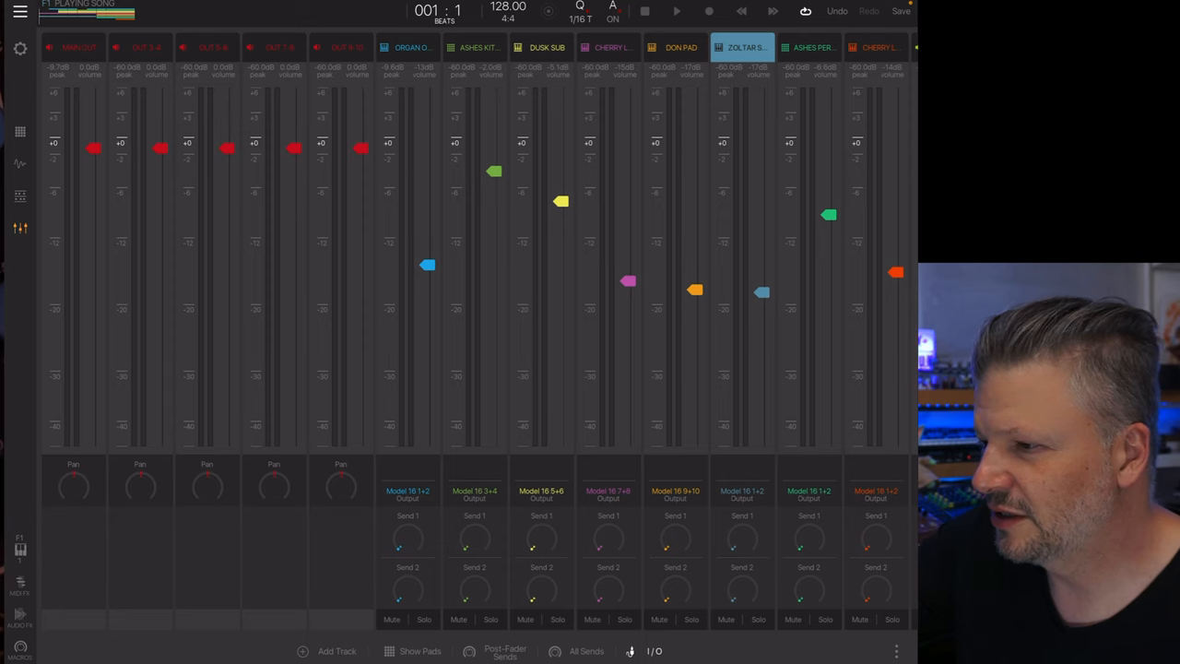
click(412, 47)
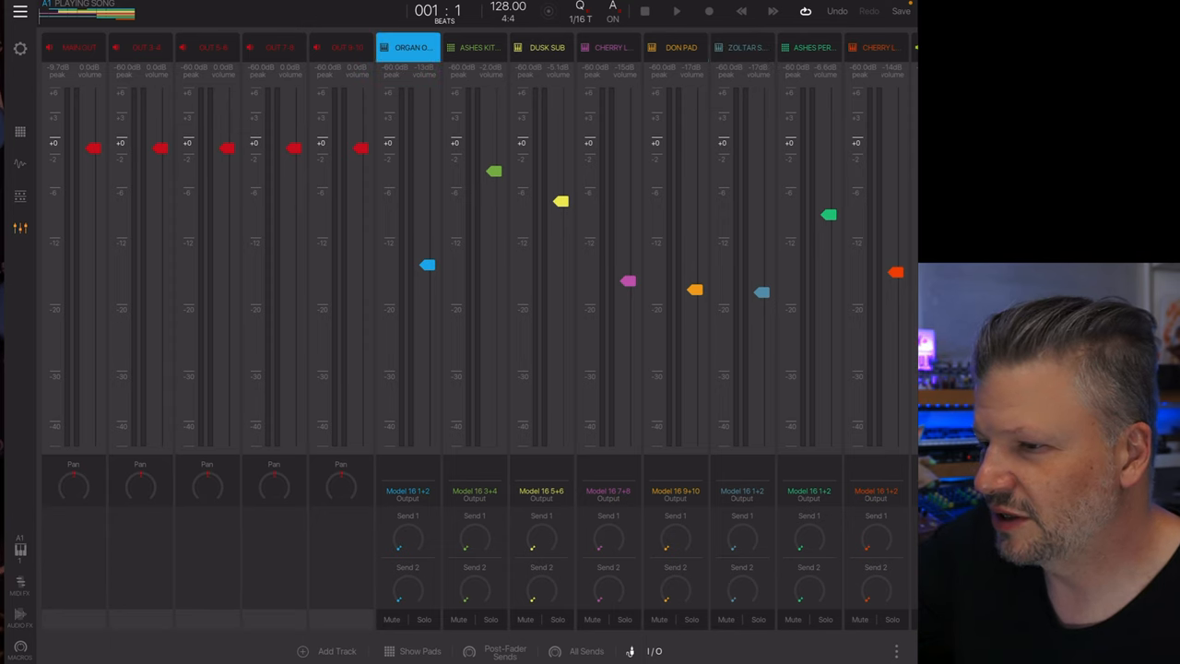